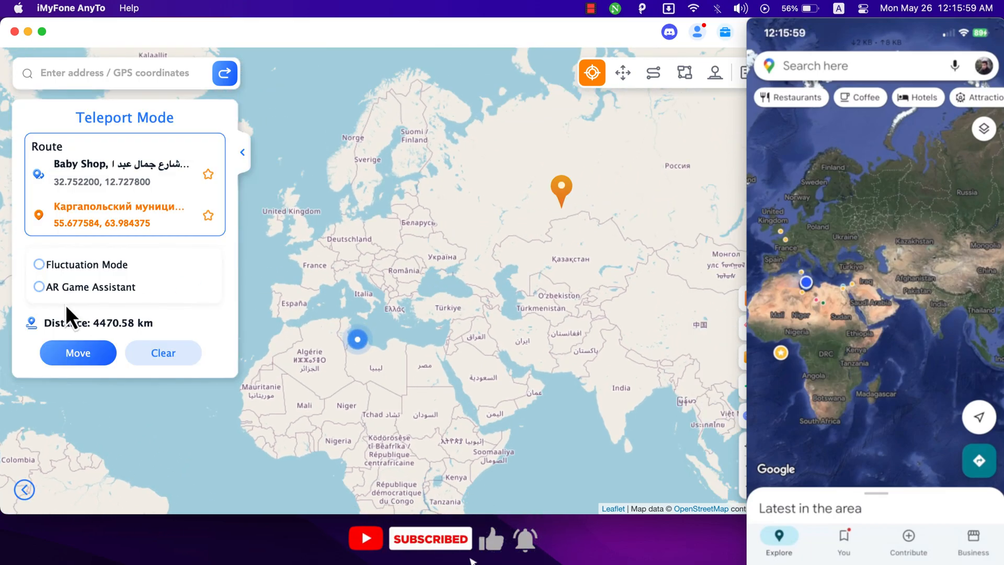
Step: Teleport the phone to the pinned destination, confirming the warning and suppressing future warnings
{"action": "left_click", "coordinate": [77, 353]}
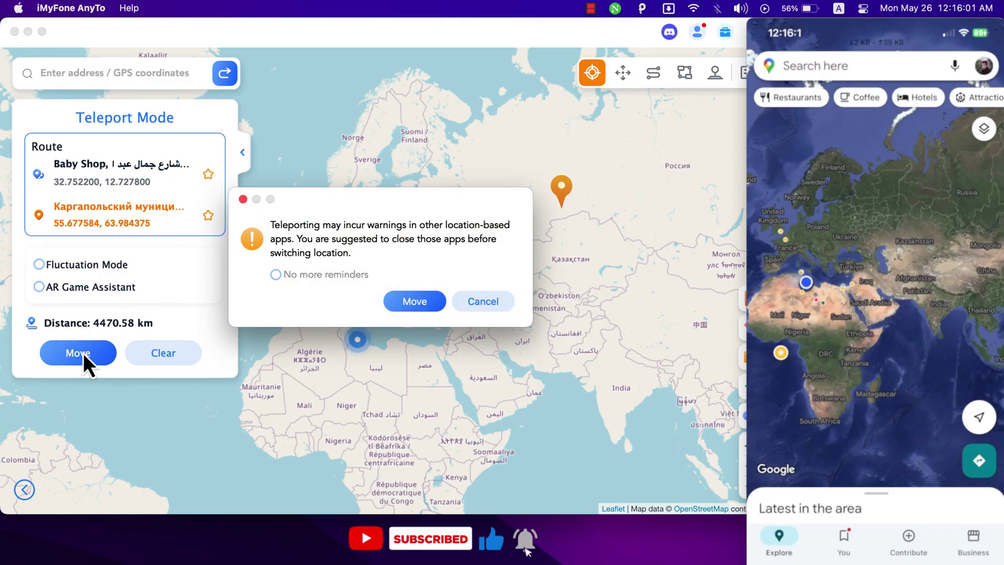
{"action": "left_click", "coordinate": [274, 274]}
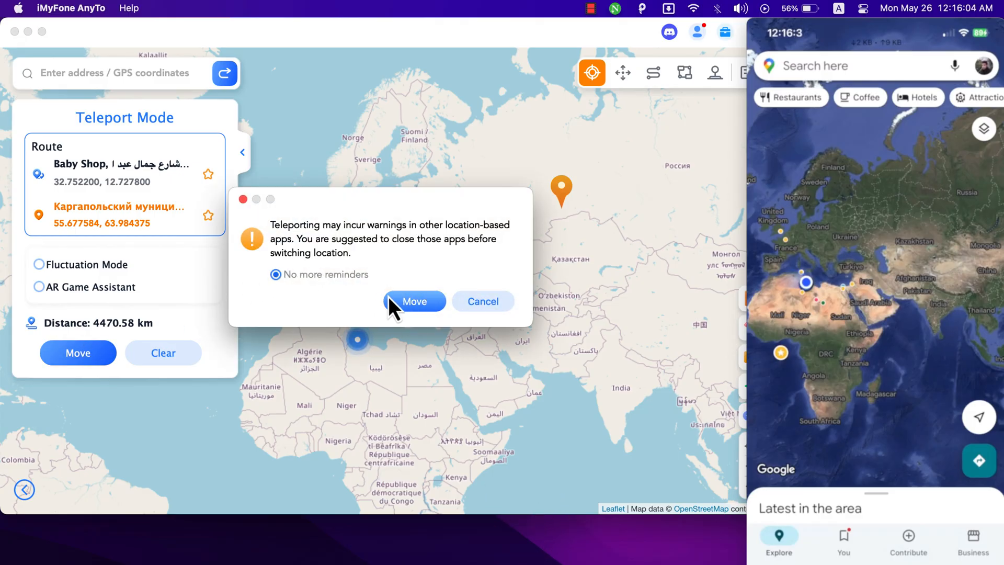
{"action": "left_click", "coordinate": [413, 301]}
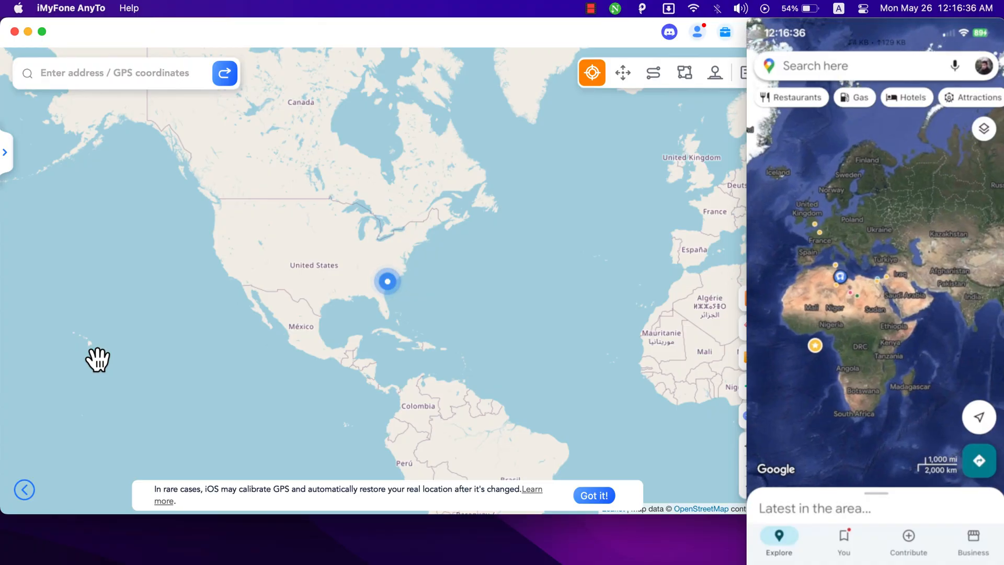
Step: Dismiss the GPS calibration notice, then teleport the phone to a spot in Belarus
{"action": "left_click", "coordinate": [593, 495]}
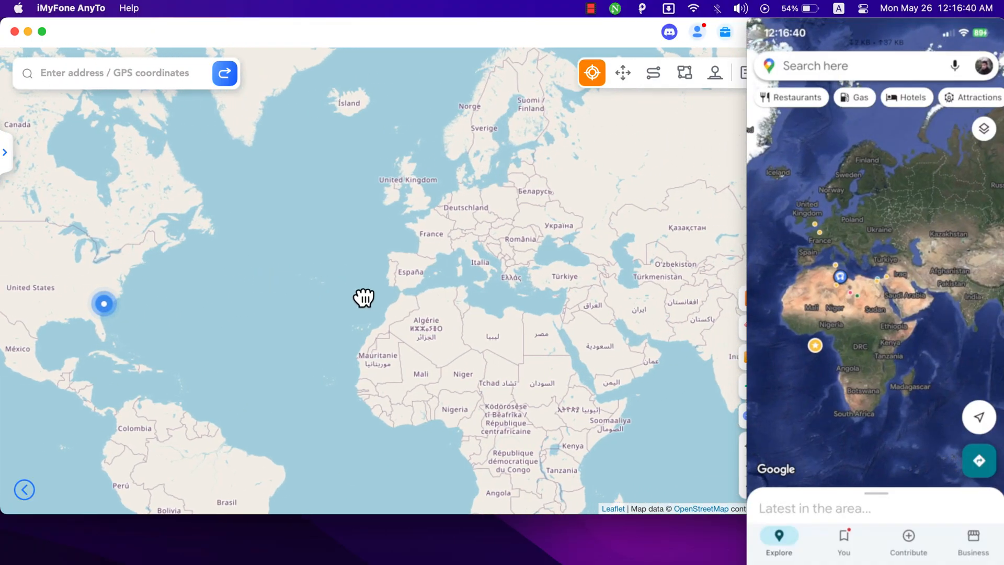
{"action": "left_click_drag", "start_coordinate": [364, 298], "coordinate": [538, 265]}
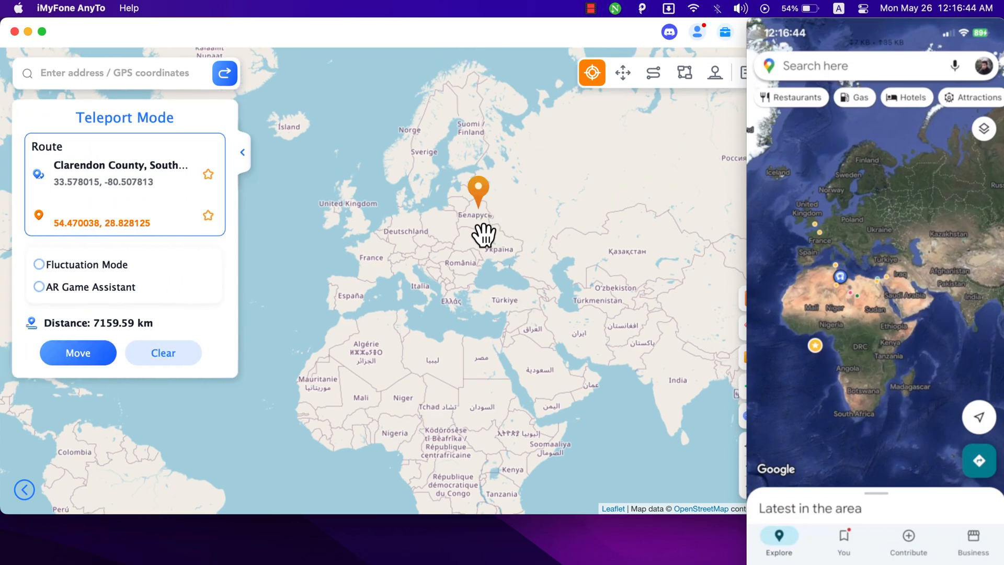
{"action": "left_click", "coordinate": [78, 353]}
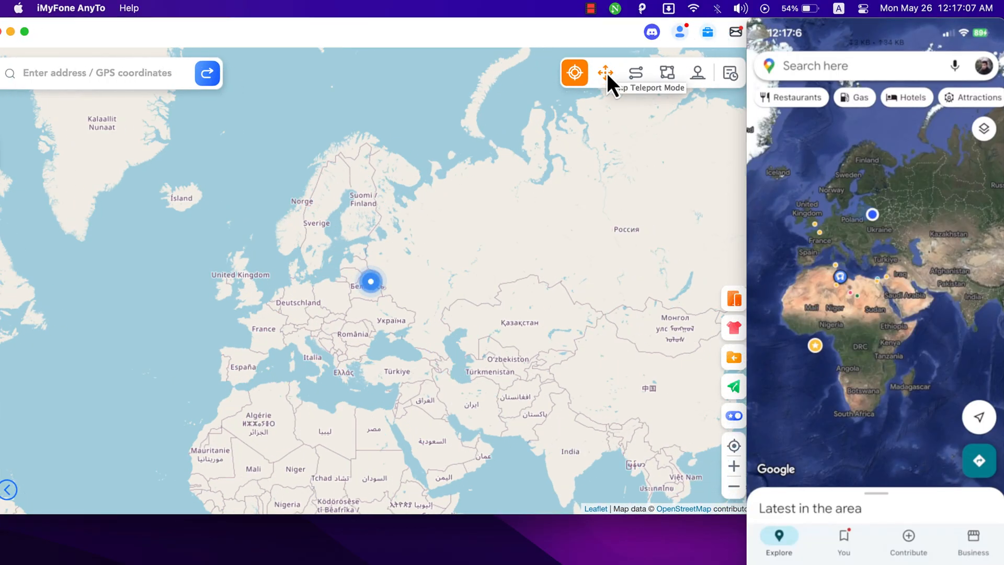
Step: In Jump Teleport Mode, complete a six-stop route and start jumping along it
{"action": "left_click", "coordinate": [605, 72]}
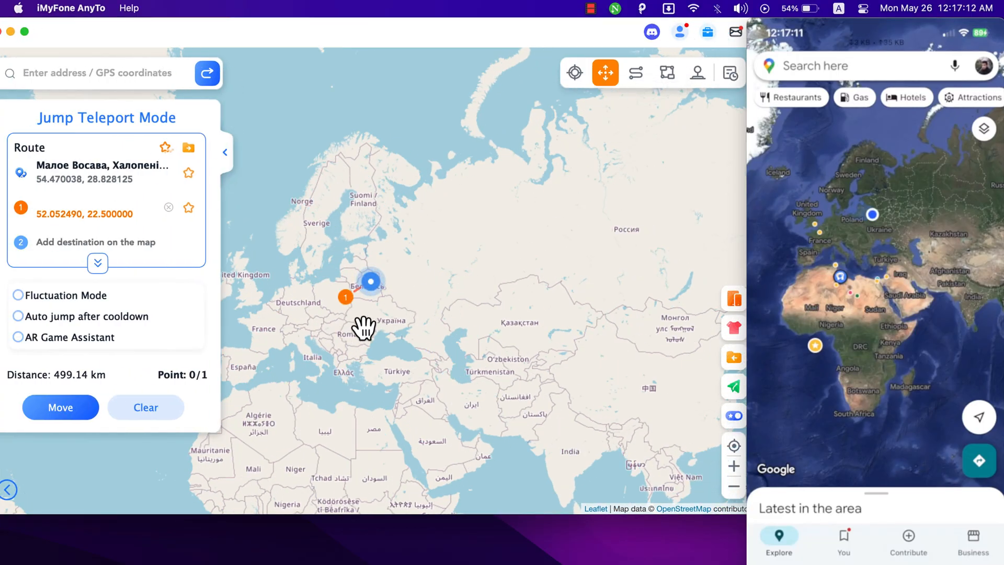
{"action": "left_click", "coordinate": [412, 305]}
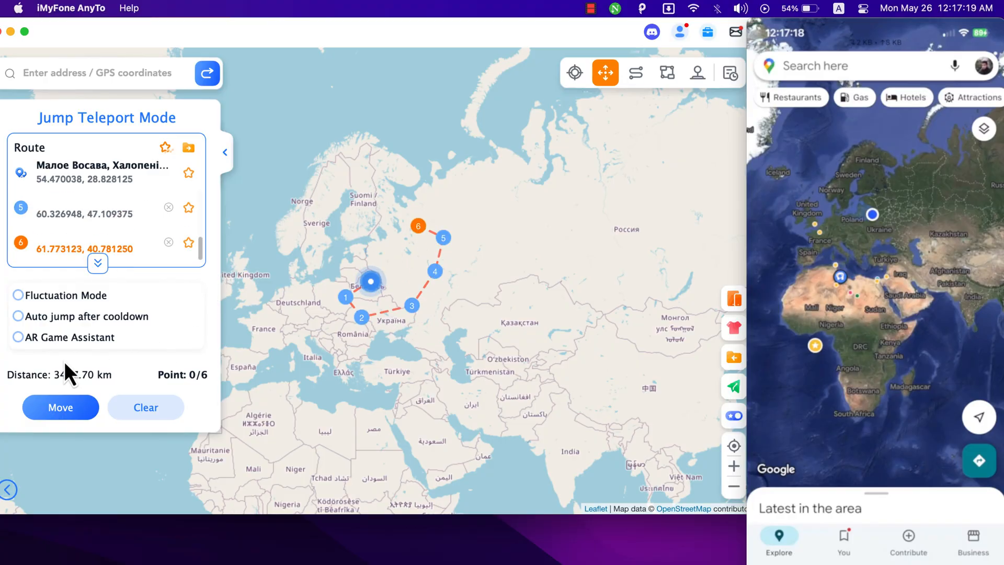
{"action": "left_click", "coordinate": [61, 407]}
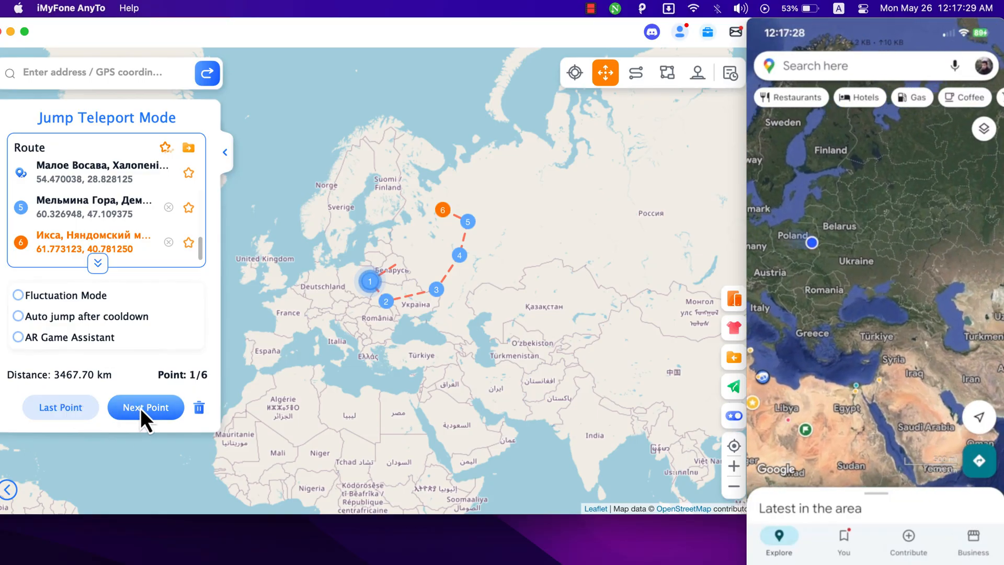
Step: Jump ahead through the next stops, reaching stop 4 of 6
{"action": "left_click", "coordinate": [146, 407]}
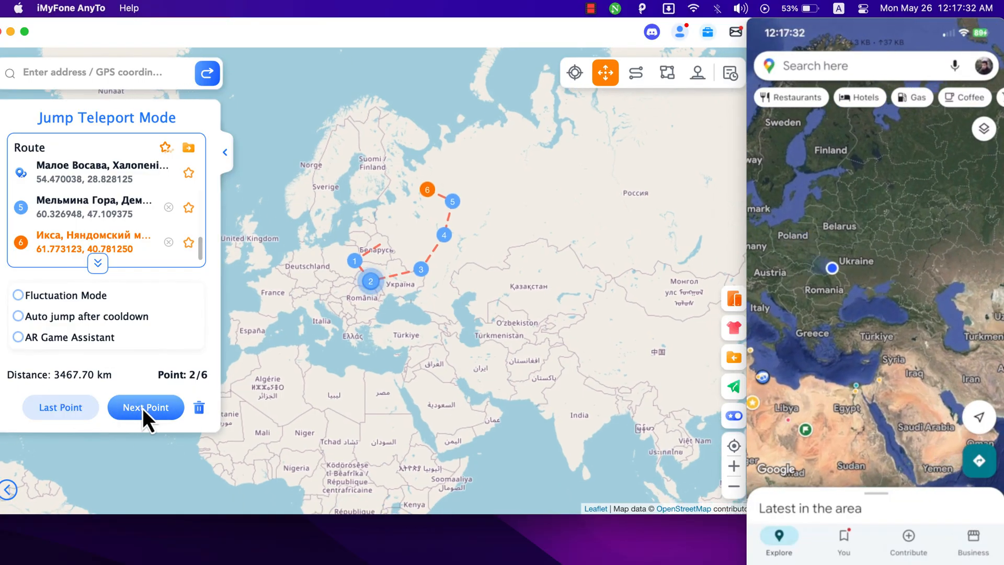
{"action": "left_click", "coordinate": [145, 407]}
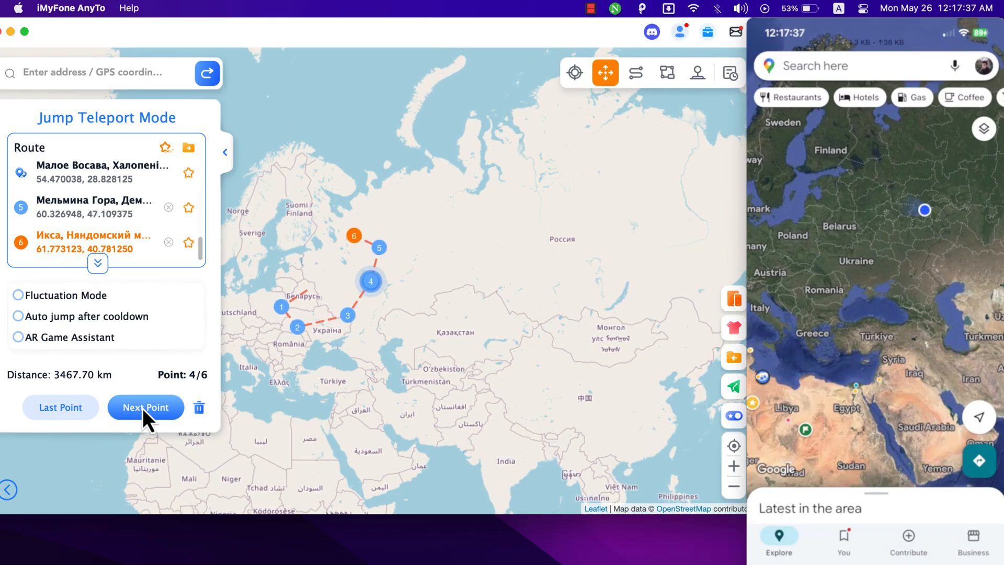
{"action": "left_click", "coordinate": [697, 72]}
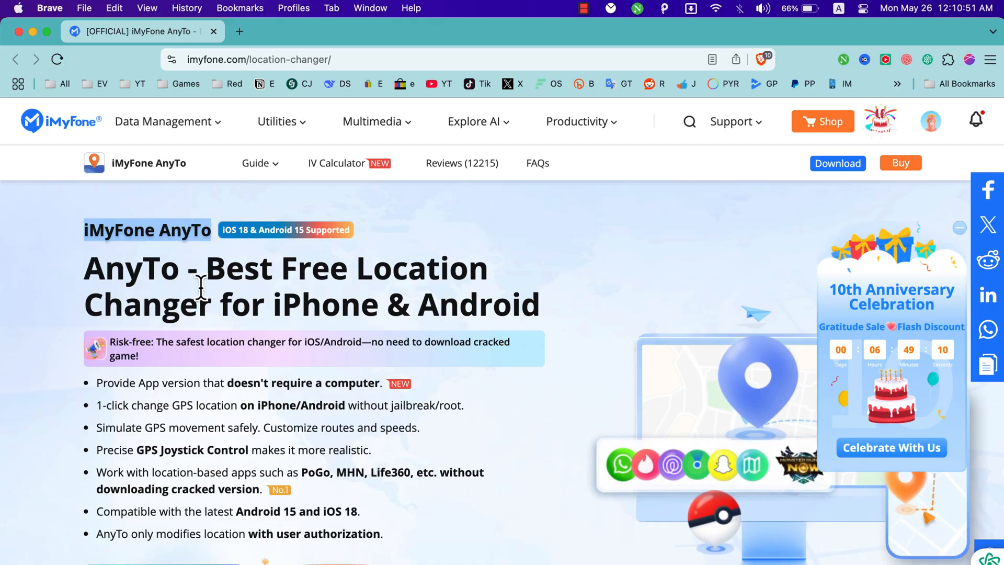
{"action": "scroll", "scroll_direction": "down", "scroll_amount": 3}
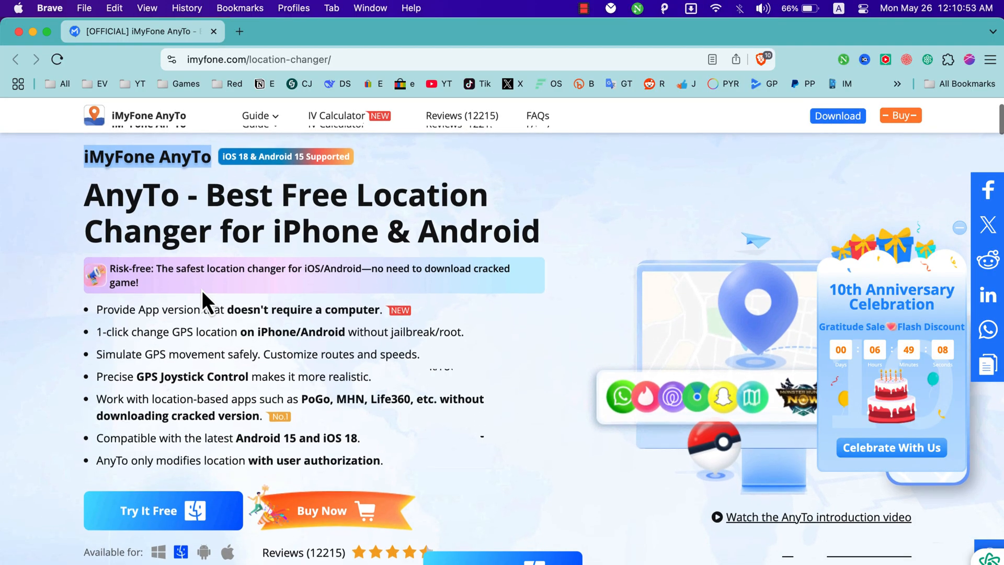
{"action": "scroll", "scroll_direction": "down", "scroll_amount": 3}
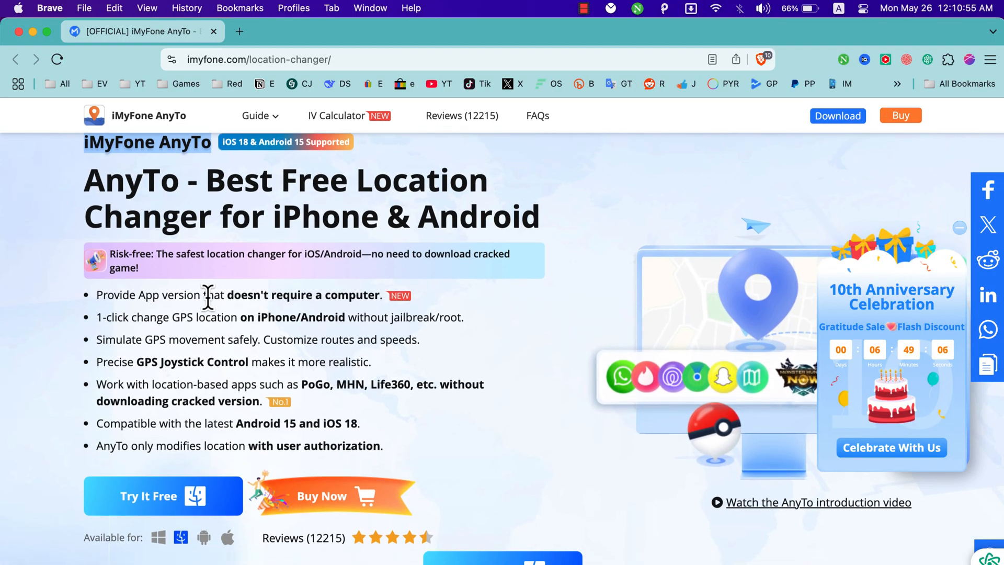
{"action": "mouse_move", "coordinate": [217, 304]}
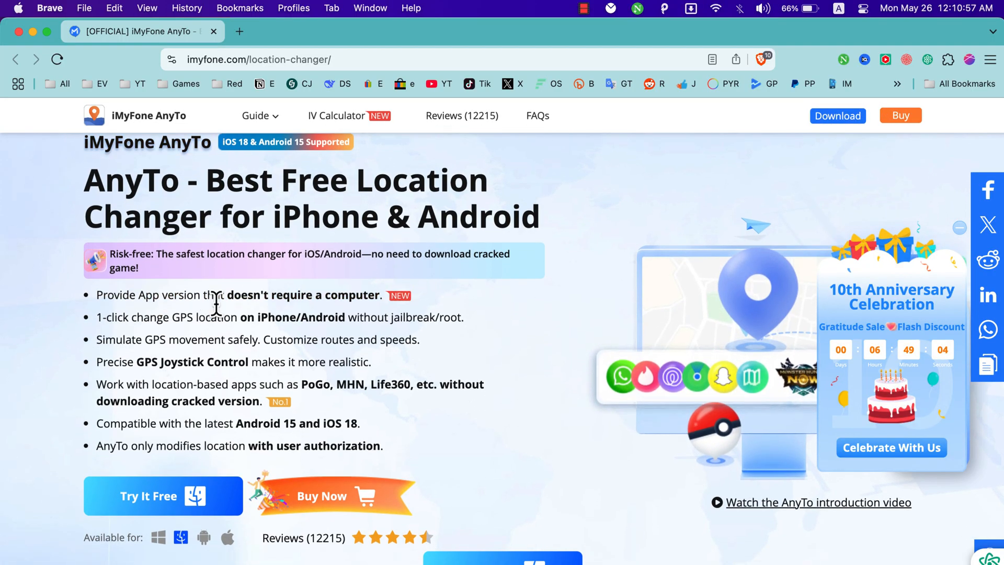
{"action": "scroll", "scroll_direction": "down", "scroll_amount": 3}
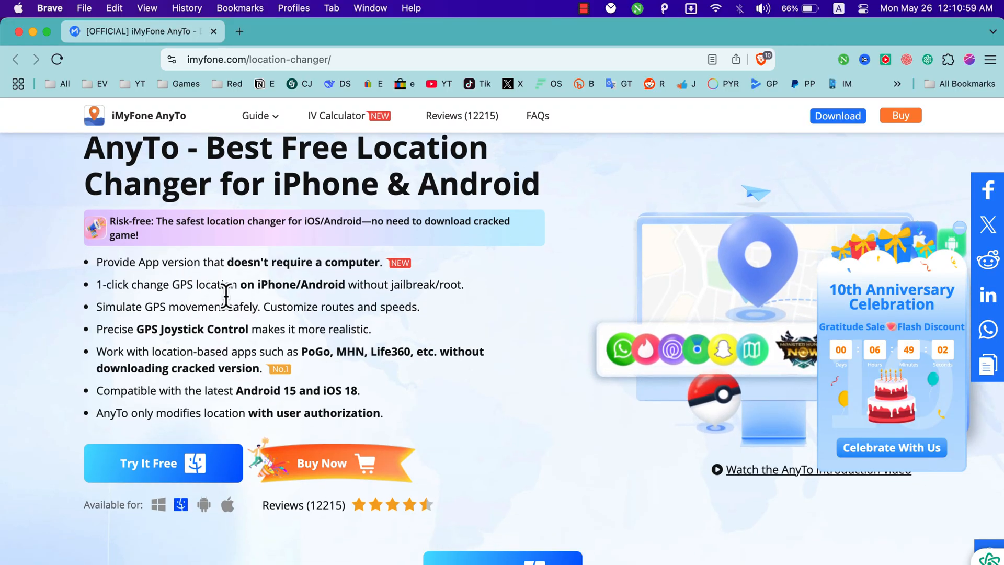
{"action": "scroll", "scroll_direction": "down", "scroll_amount": 3}
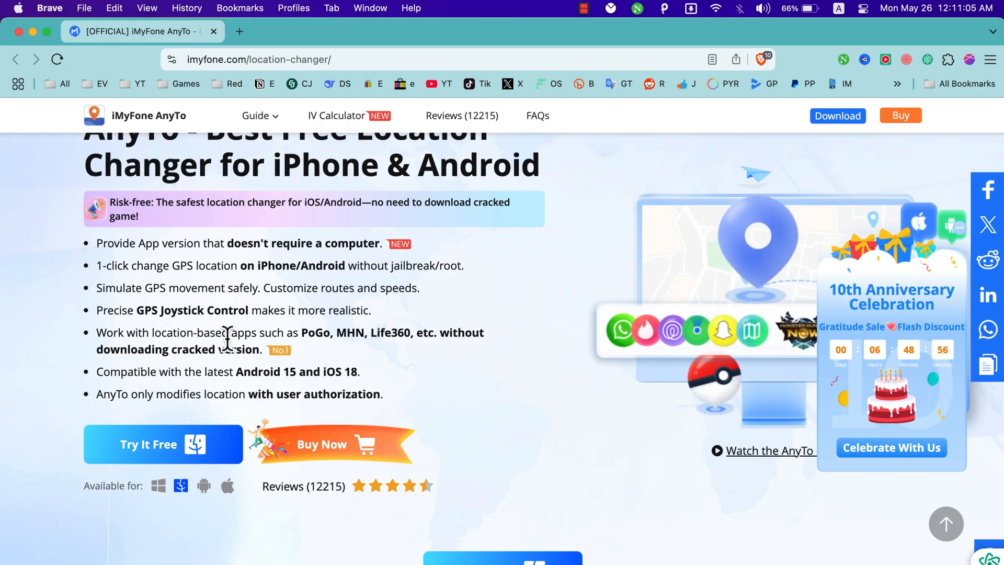
{"action": "mouse_move", "coordinate": [190, 362]}
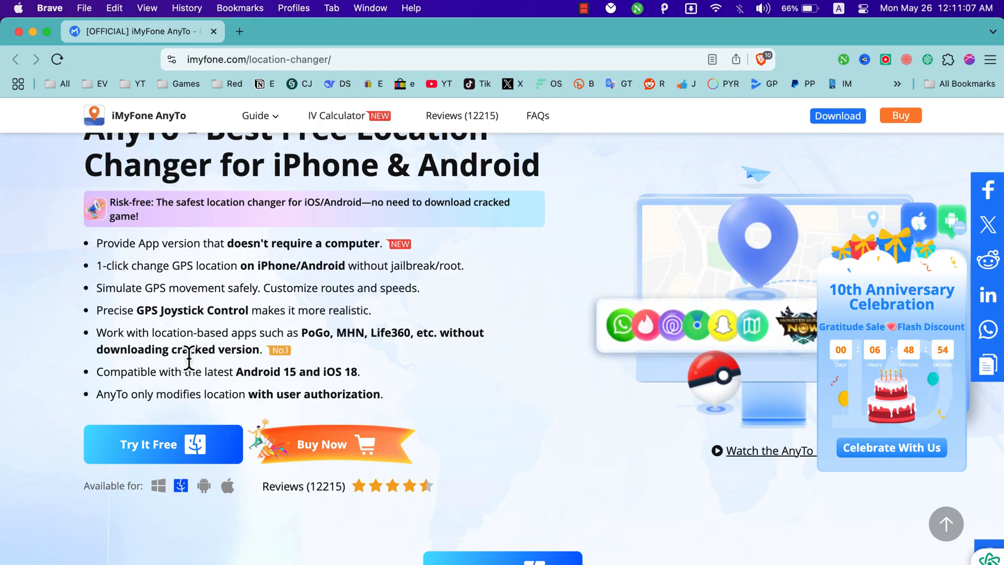
{"action": "mouse_move", "coordinate": [219, 371]}
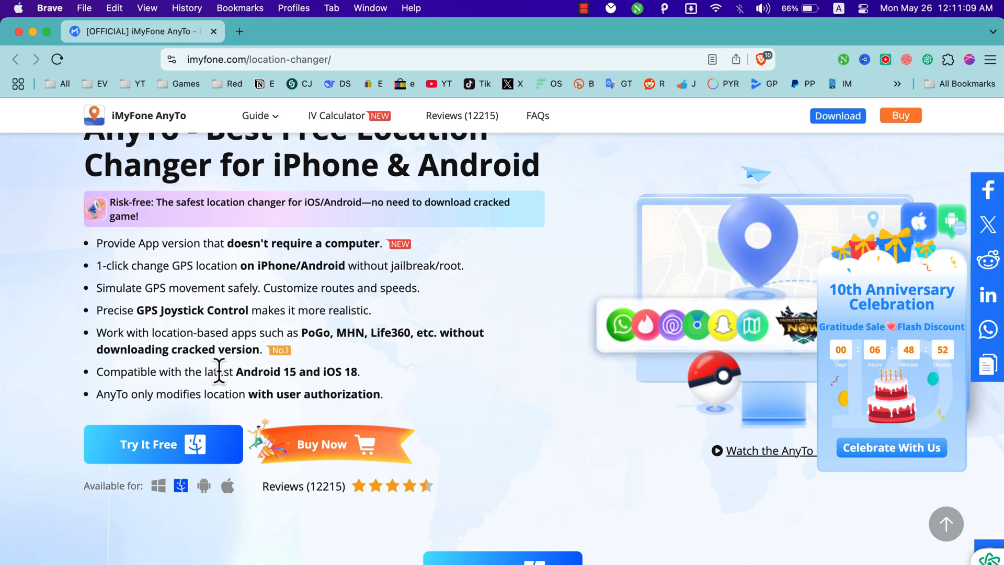
{"action": "mouse_move", "coordinate": [188, 364]}
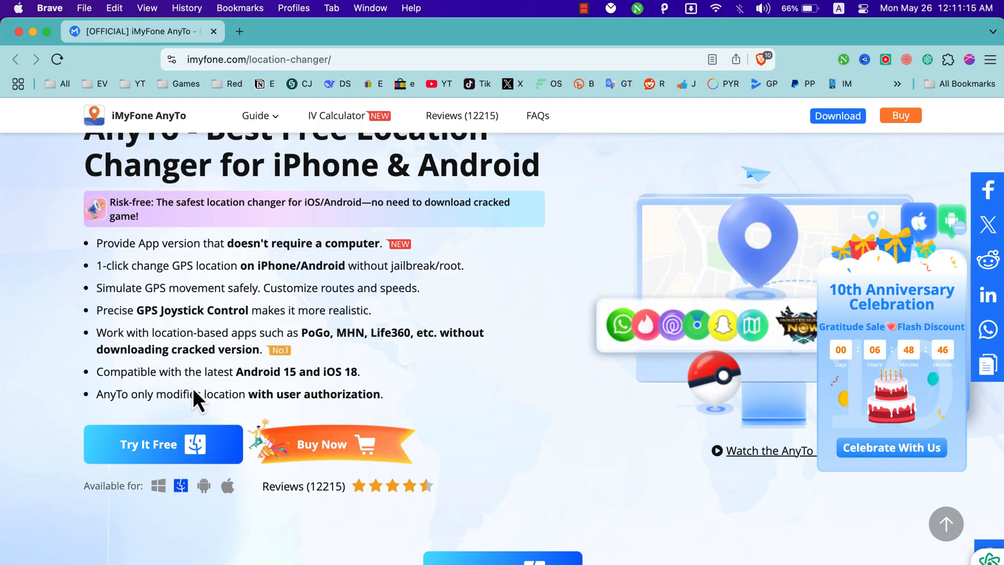
{"action": "mouse_move", "coordinate": [165, 369]}
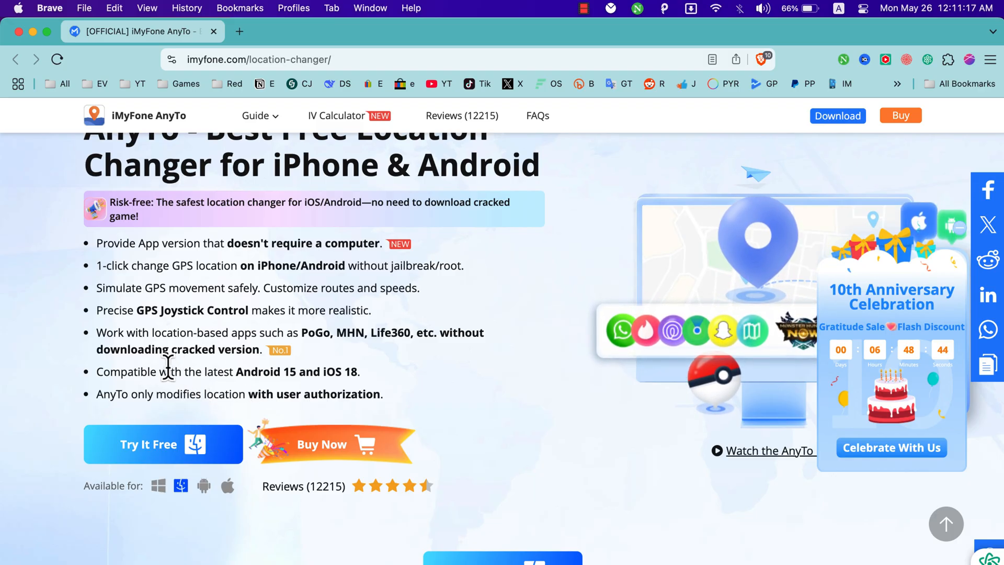
{"action": "scroll", "scroll_direction": "down", "scroll_amount": 3}
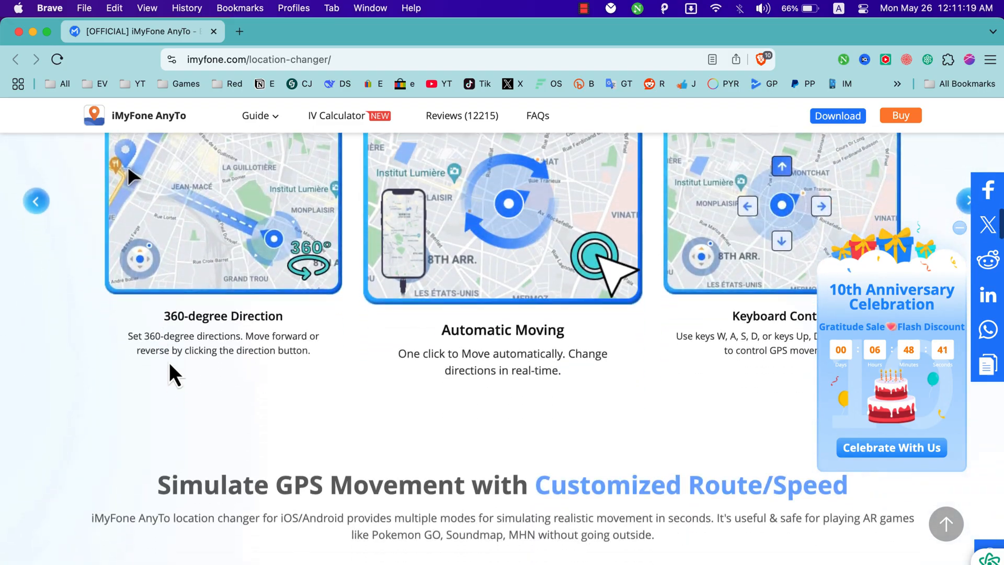
{"action": "scroll", "scroll_direction": "down", "scroll_amount": 3}
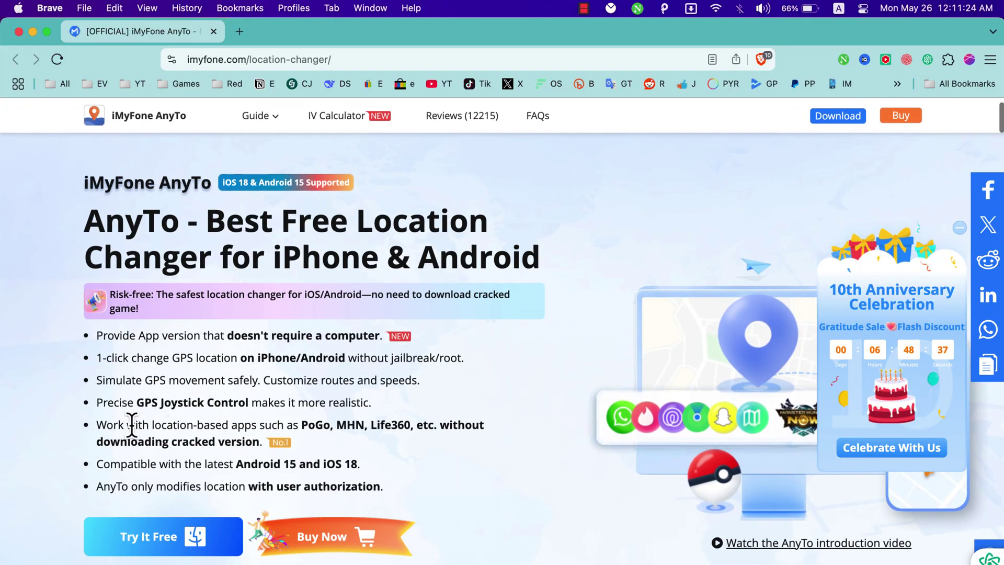
{"action": "left_click", "coordinate": [836, 116]}
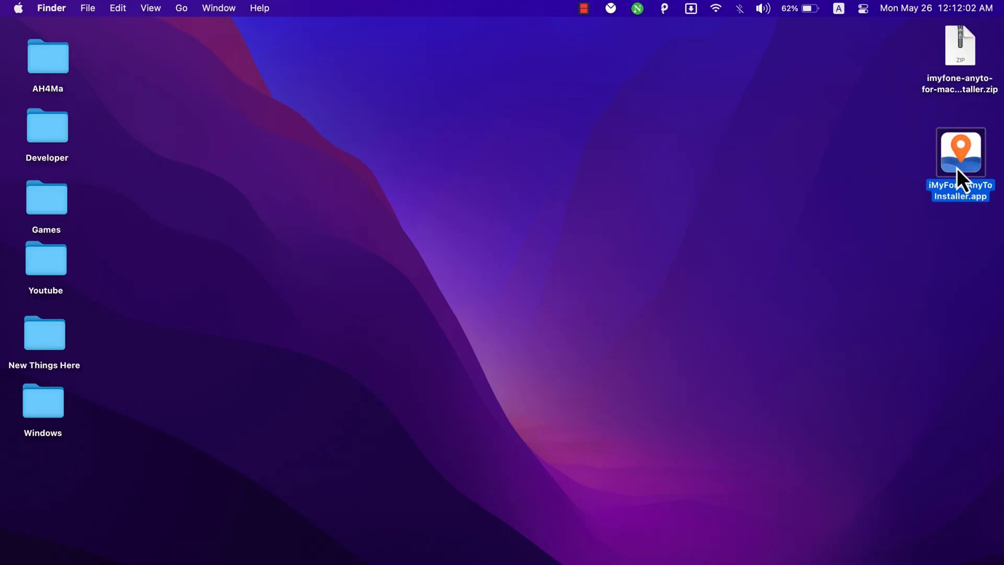
Step: Launch the AnyTo installer, accept the license agreement and begin installation
{"action": "double_click", "coordinate": [958, 154]}
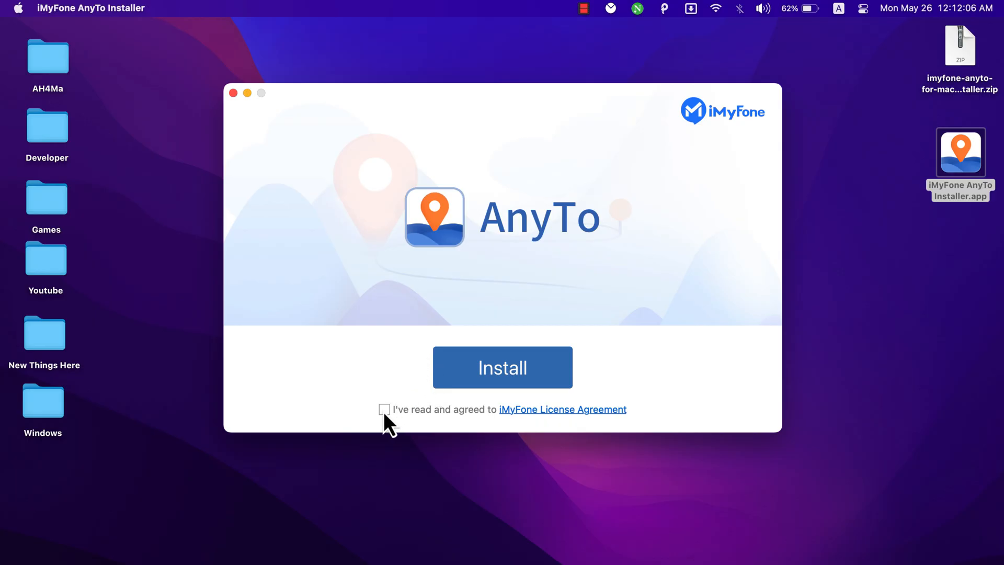
{"action": "left_click", "coordinate": [383, 410]}
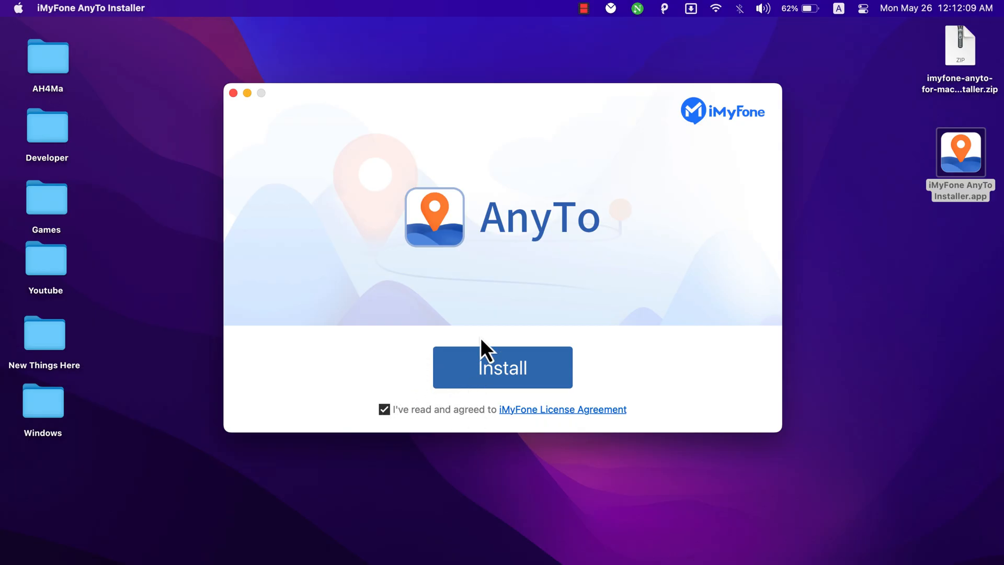
{"action": "left_click", "coordinate": [232, 93]}
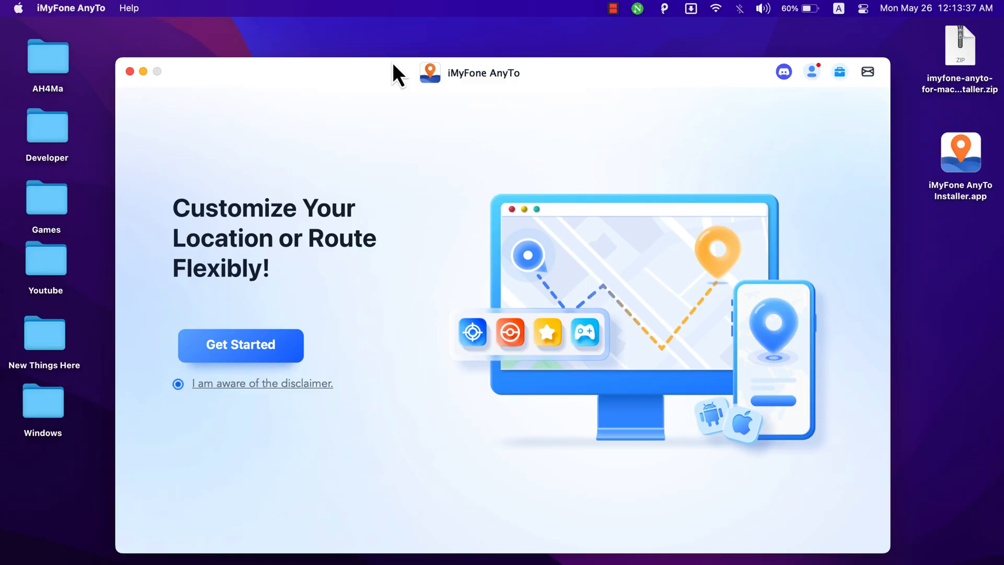
Step: Start setup and connect the iPhone to AnyTo over USB
{"action": "left_click", "coordinate": [241, 345]}
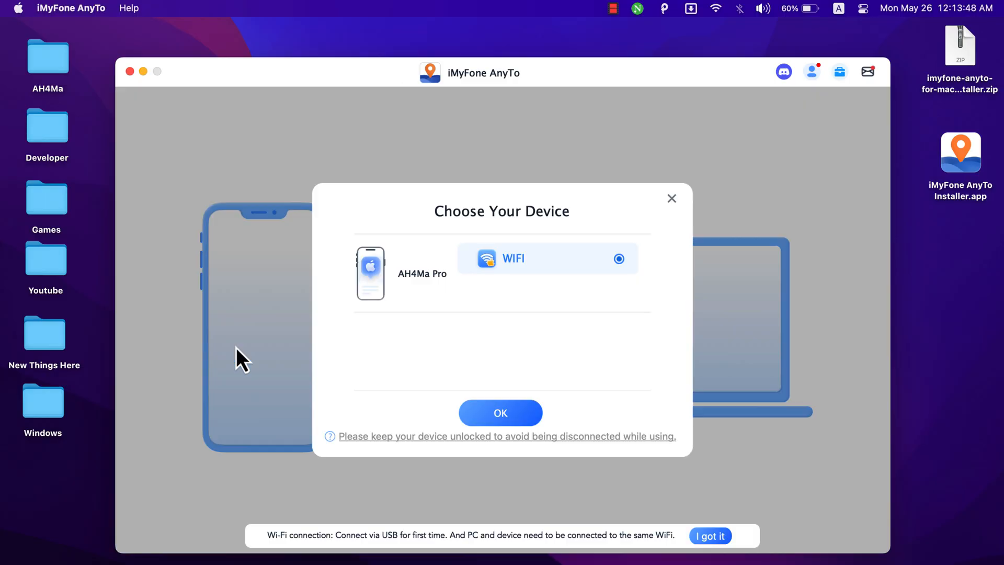
{"action": "mouse_move", "coordinate": [390, 287]}
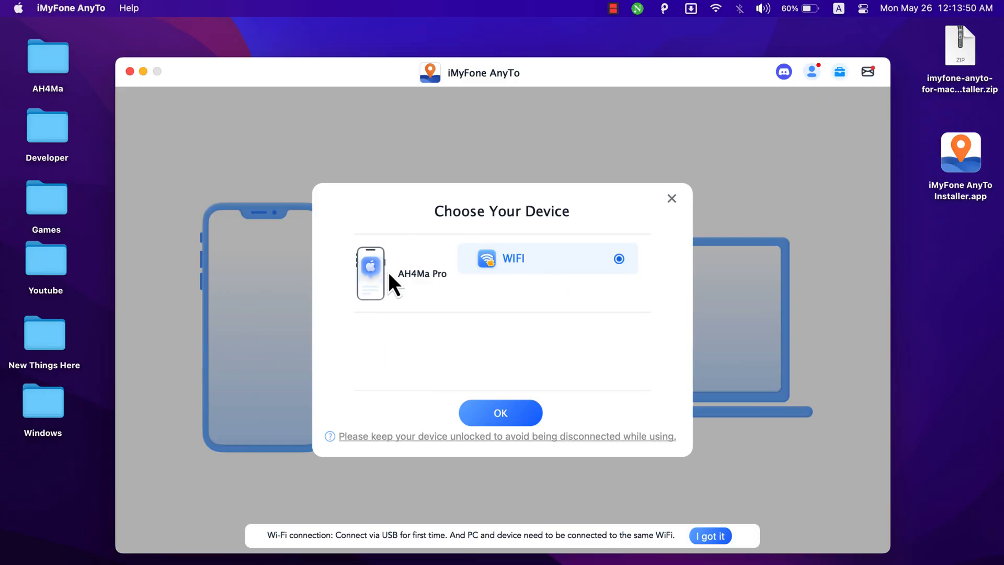
{"action": "mouse_move", "coordinate": [574, 331]}
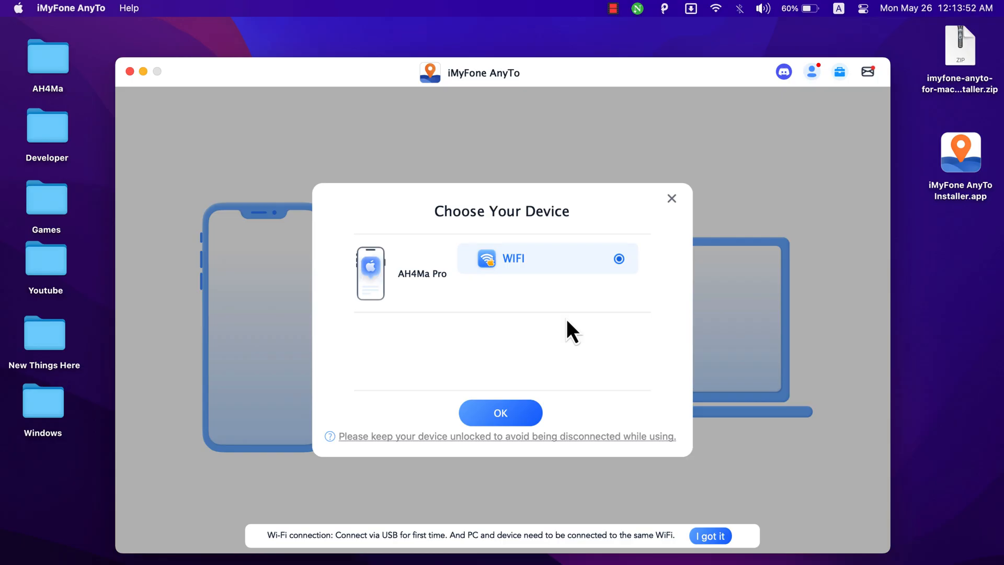
{"action": "mouse_move", "coordinate": [490, 319]}
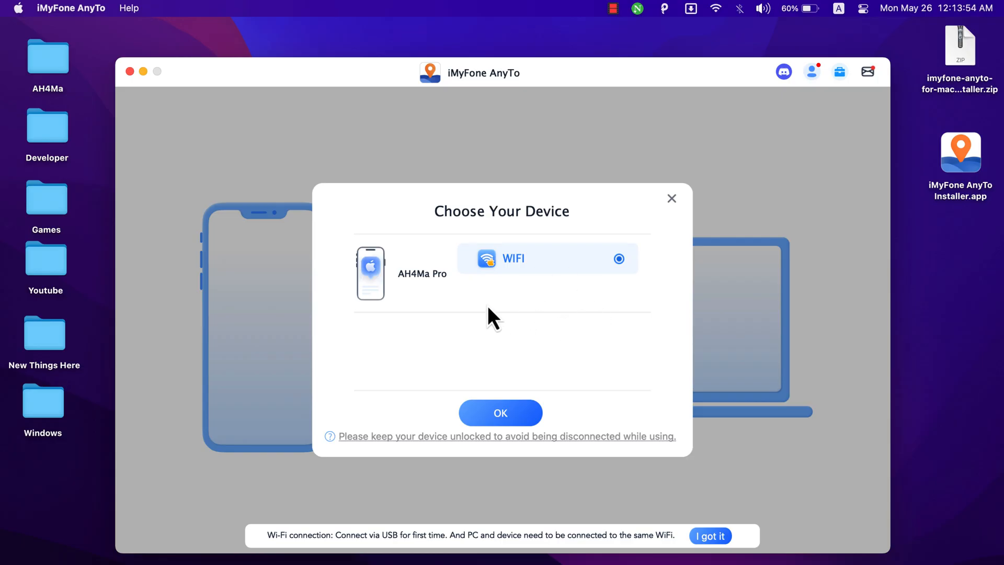
{"action": "mouse_move", "coordinate": [517, 271]}
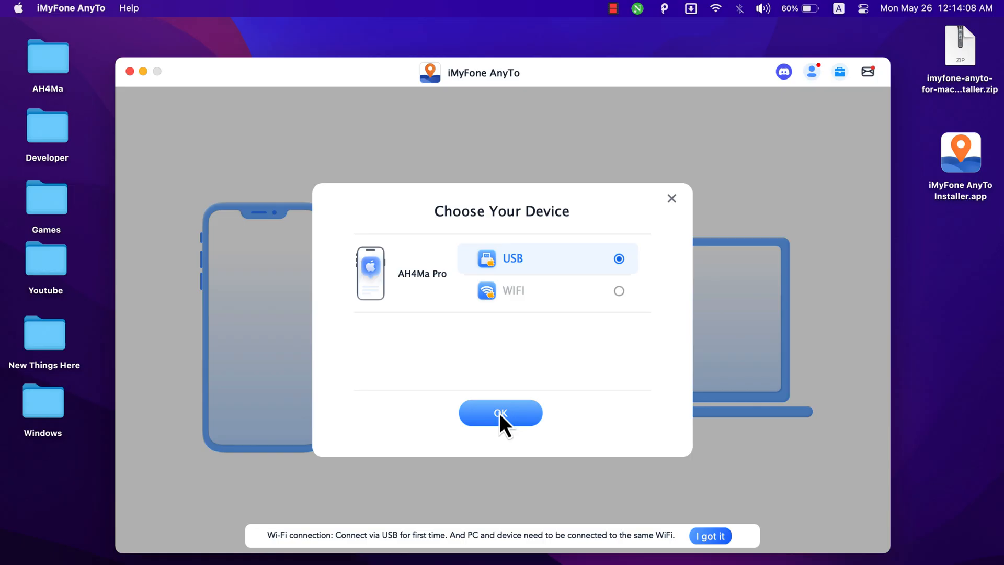
{"action": "left_click", "coordinate": [500, 412]}
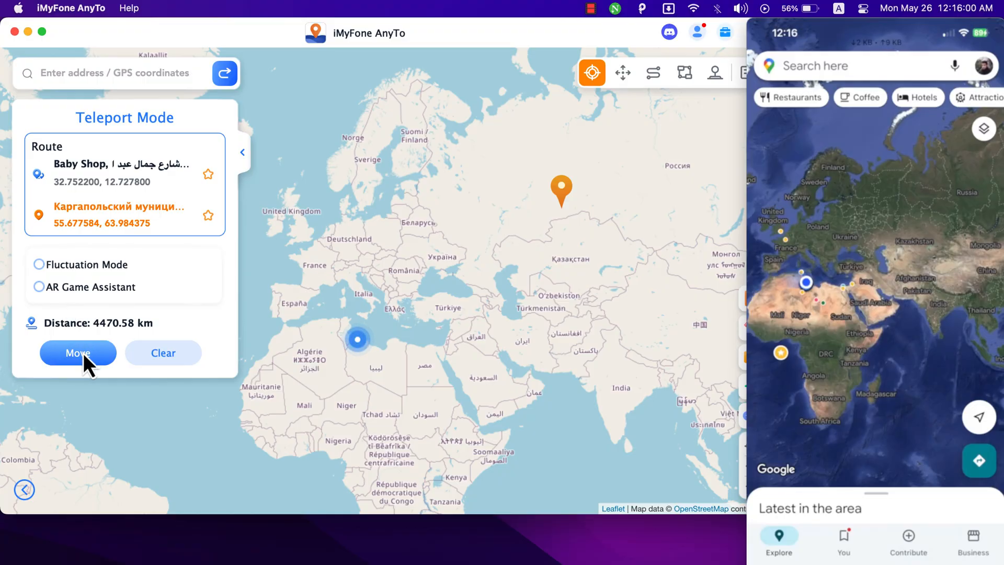
Step: Teleport the phone to the pinned spot in Russia, then to Clarendon County
{"action": "left_click", "coordinate": [77, 353]}
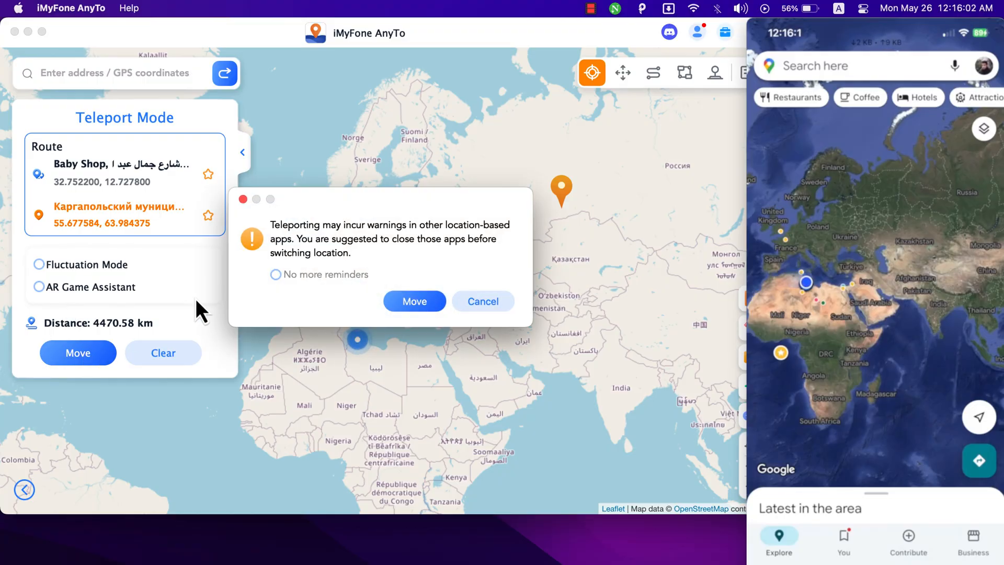
{"action": "left_click", "coordinate": [414, 301]}
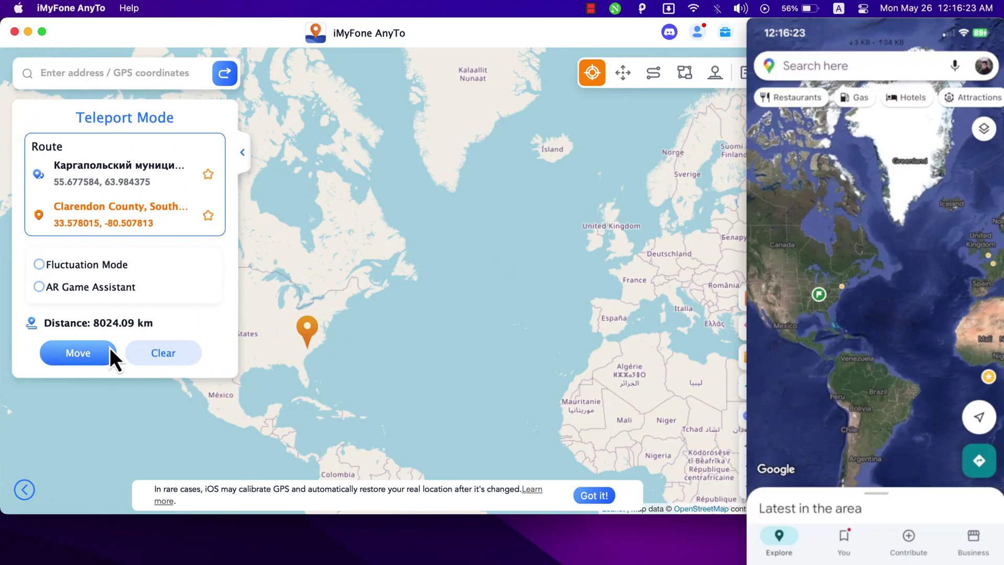
{"action": "left_click", "coordinate": [77, 353]}
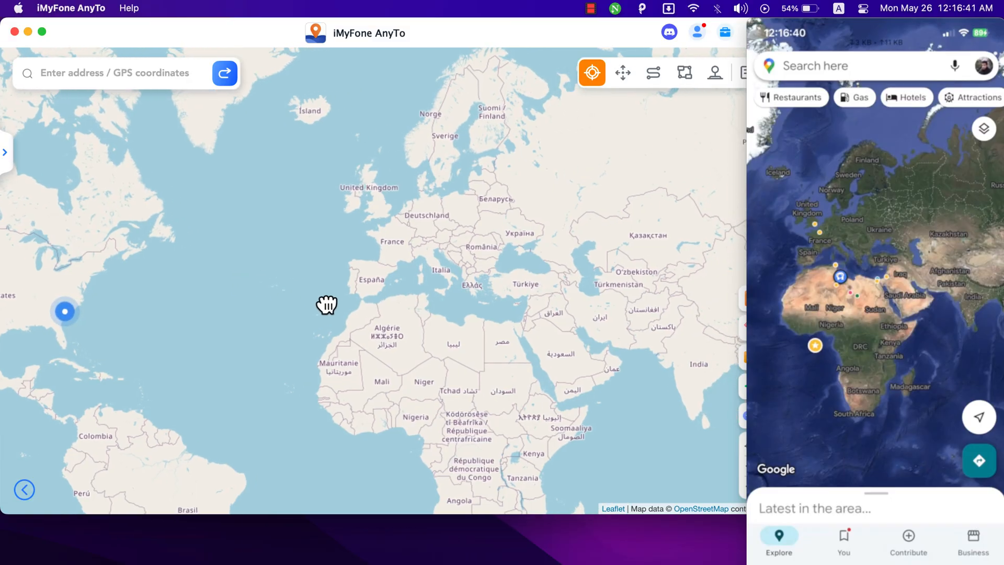
Step: Pan the map to Europe and teleport the phone to Belarus
{"action": "left_click_drag", "start_coordinate": [327, 304], "coordinate": [504, 229]}
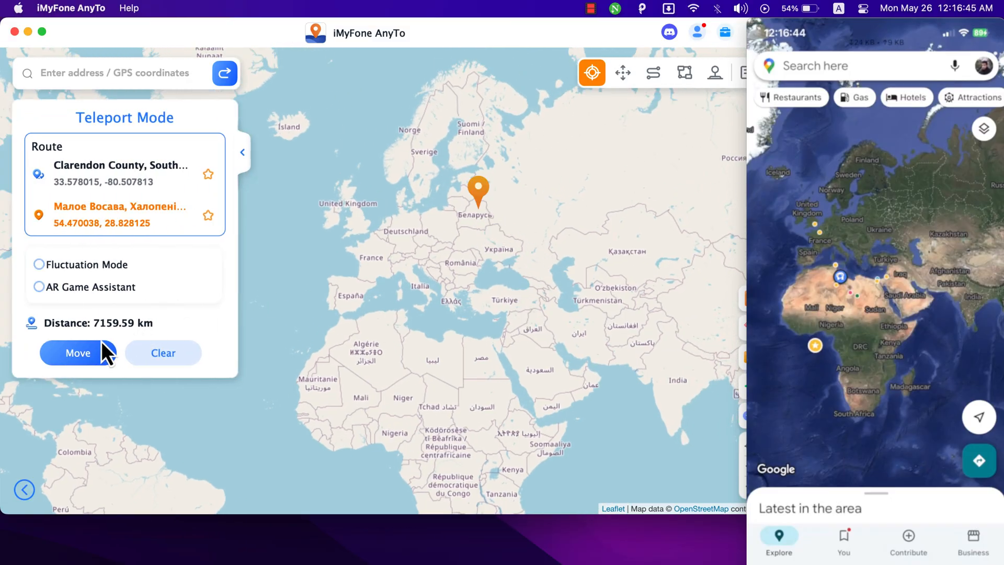
{"action": "left_click", "coordinate": [78, 353]}
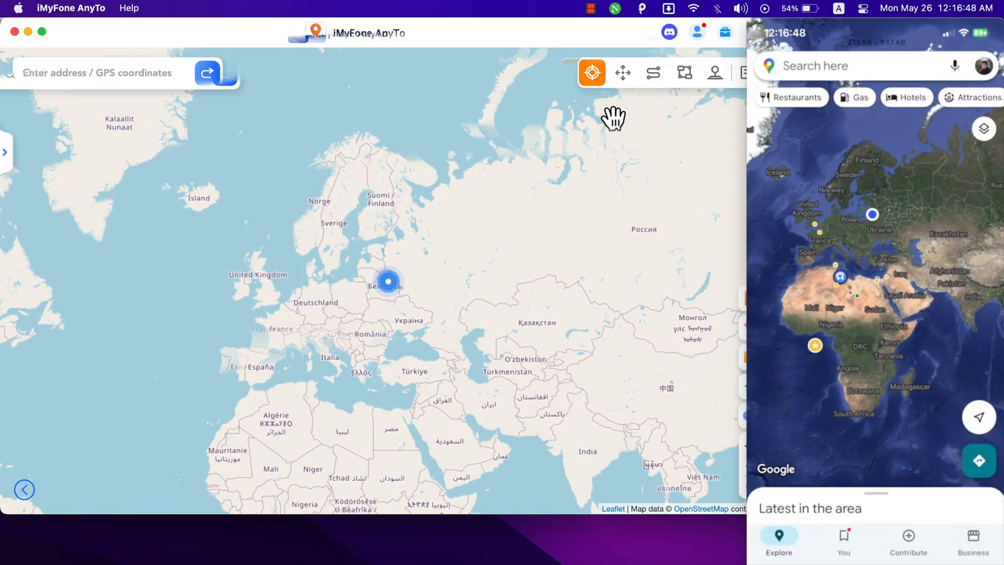
{"action": "left_click", "coordinate": [606, 72]}
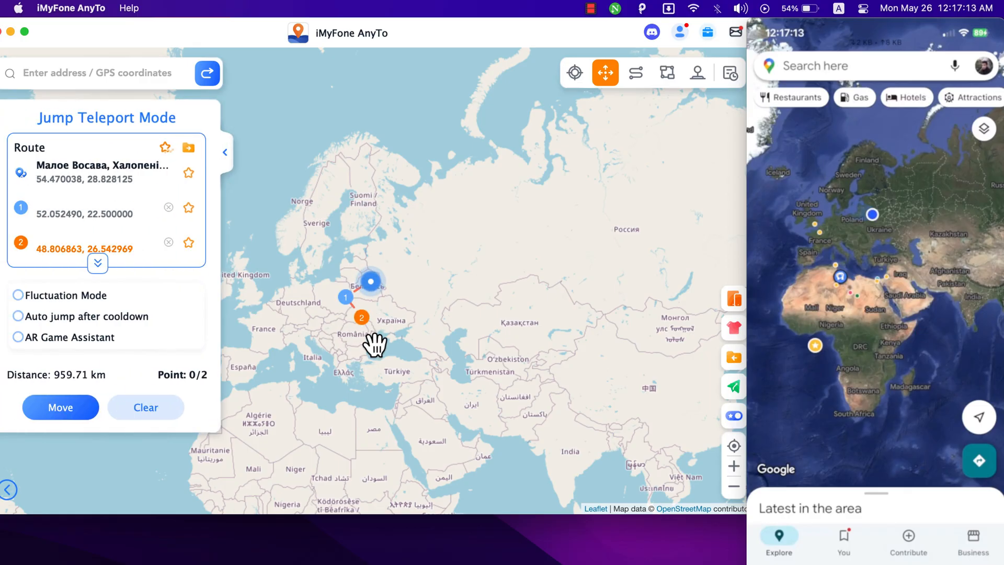
Step: Add the final two points of the six-point jump route and start jumping
{"action": "left_click", "coordinate": [443, 238]}
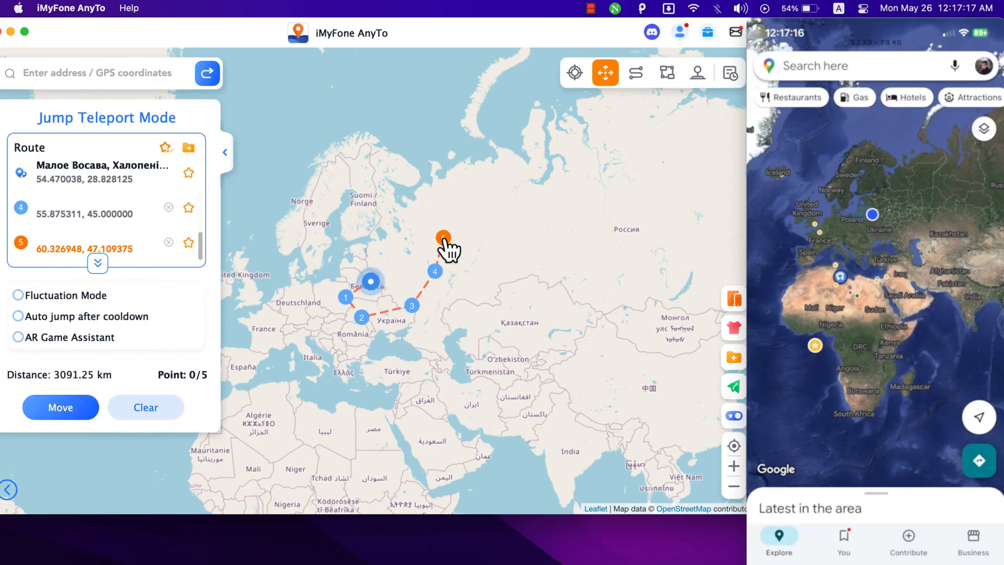
{"action": "left_click", "coordinate": [419, 226]}
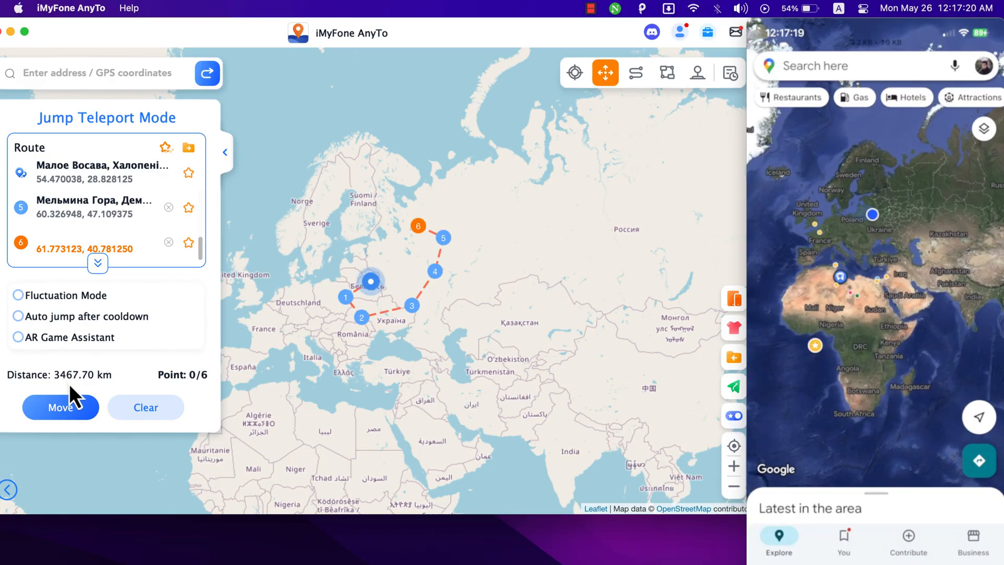
{"action": "left_click", "coordinate": [60, 407]}
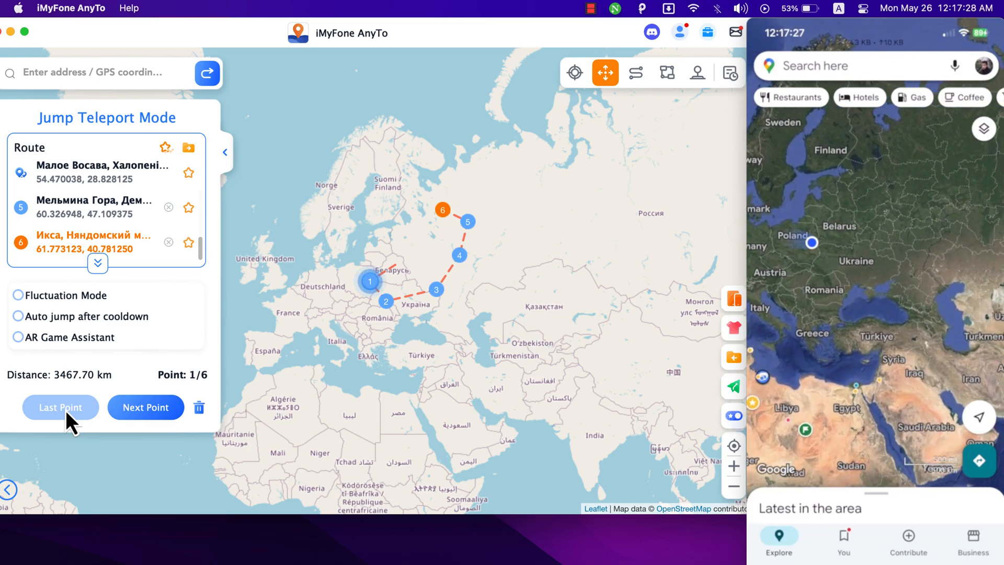
Step: Step through the remaining jumps to the route's final stop at Икса
{"action": "left_click", "coordinate": [145, 408]}
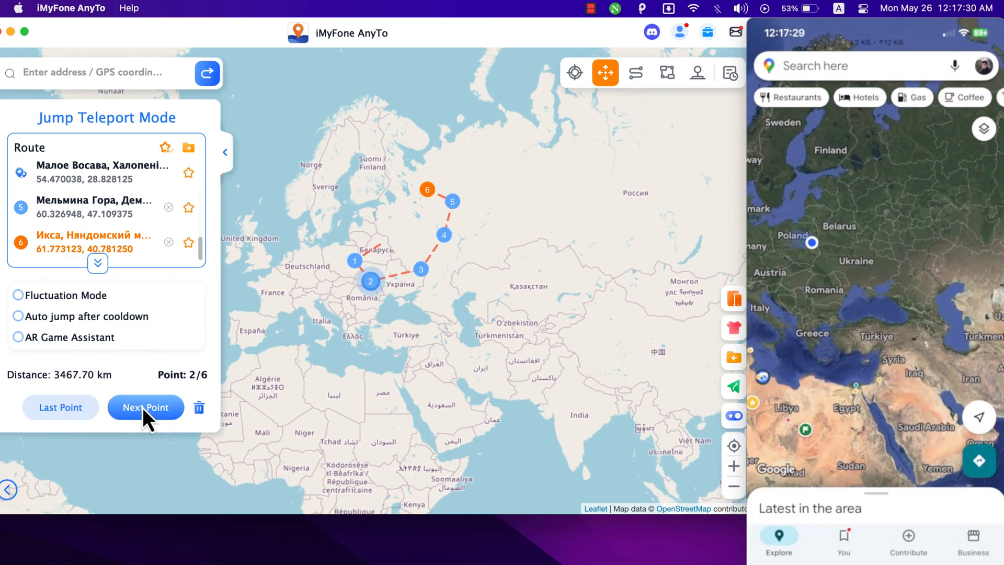
{"action": "left_click", "coordinate": [145, 407]}
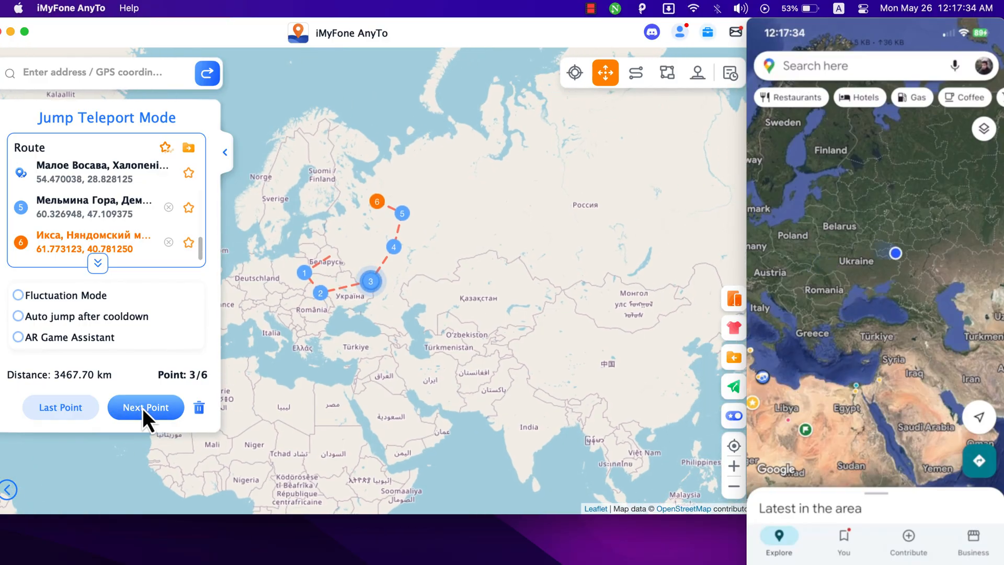
{"action": "left_click", "coordinate": [145, 407]}
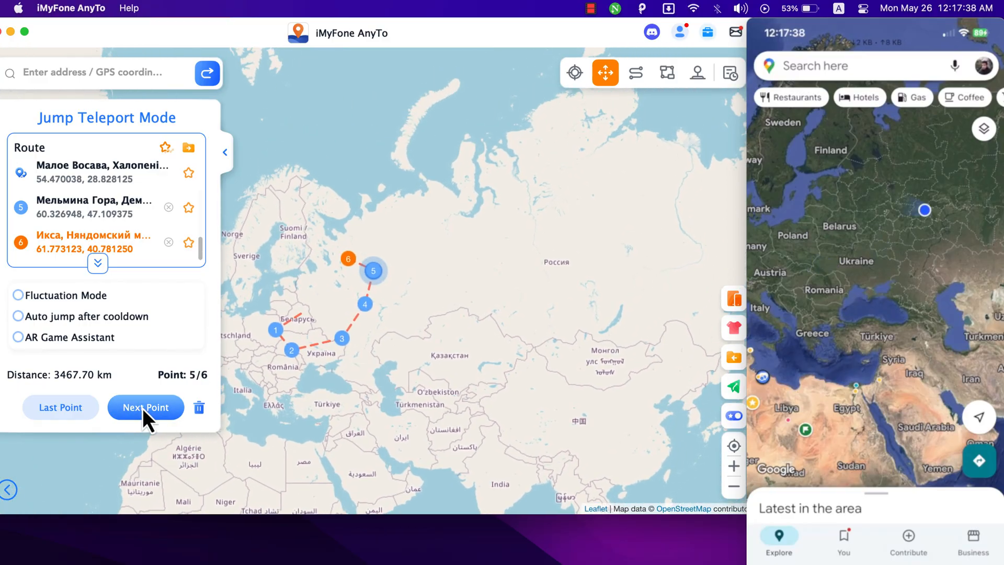
{"action": "left_click", "coordinate": [145, 408]}
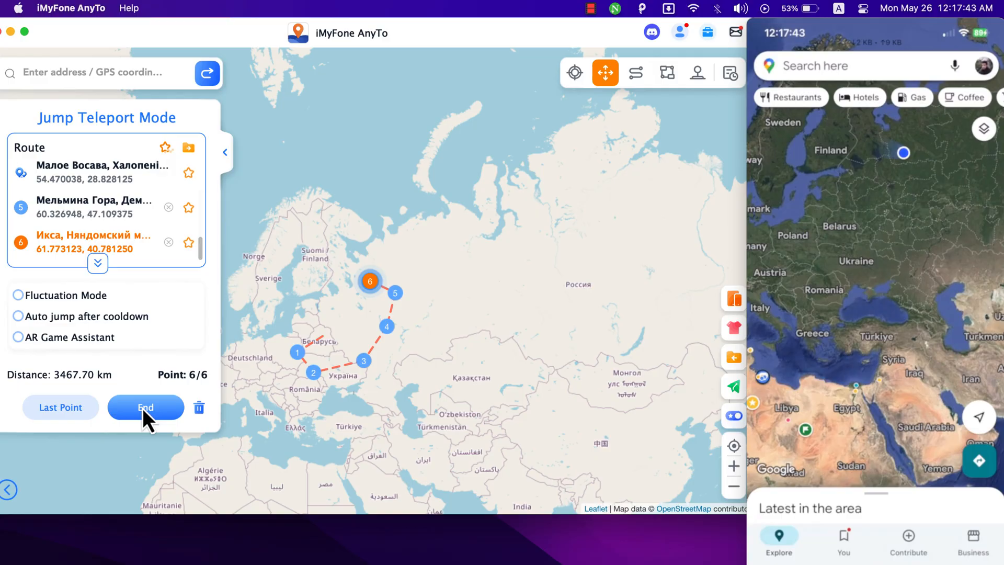
{"action": "left_click", "coordinate": [636, 72]}
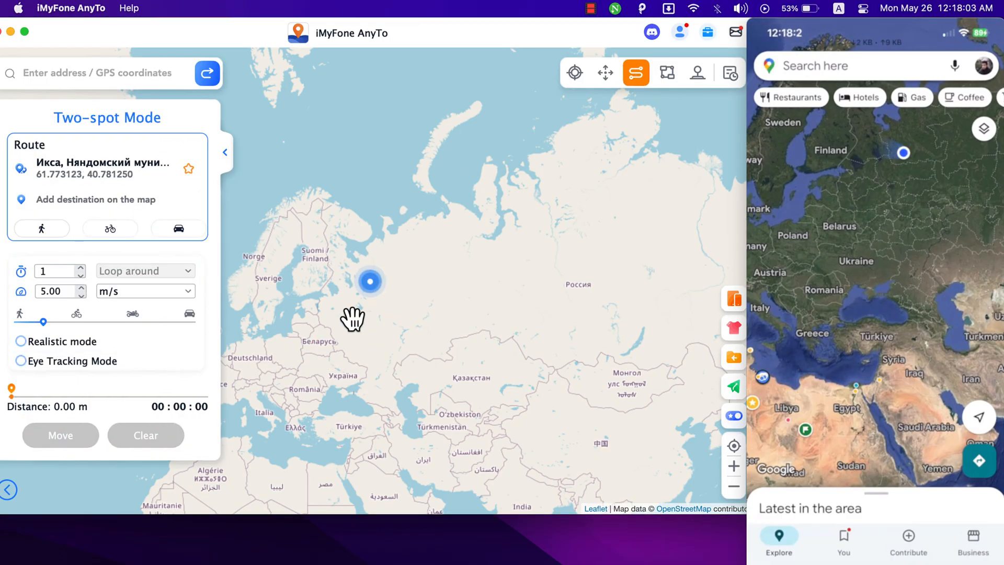
Step: Drive a two-spot route toward 54.572062, 32.343750 at 120 km/h, then pause it
{"action": "left_click", "coordinate": [335, 333]}
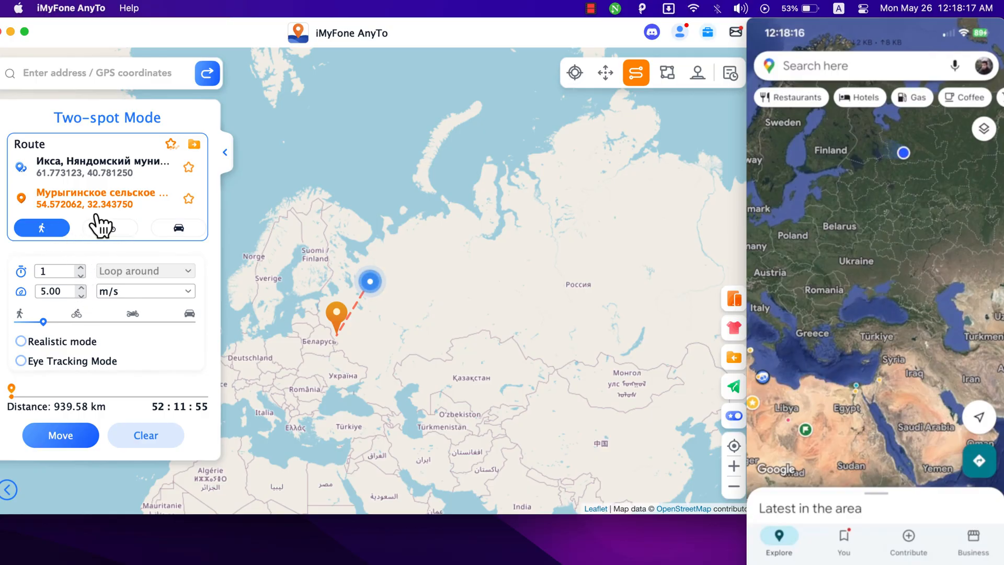
{"action": "left_click", "coordinate": [178, 227]}
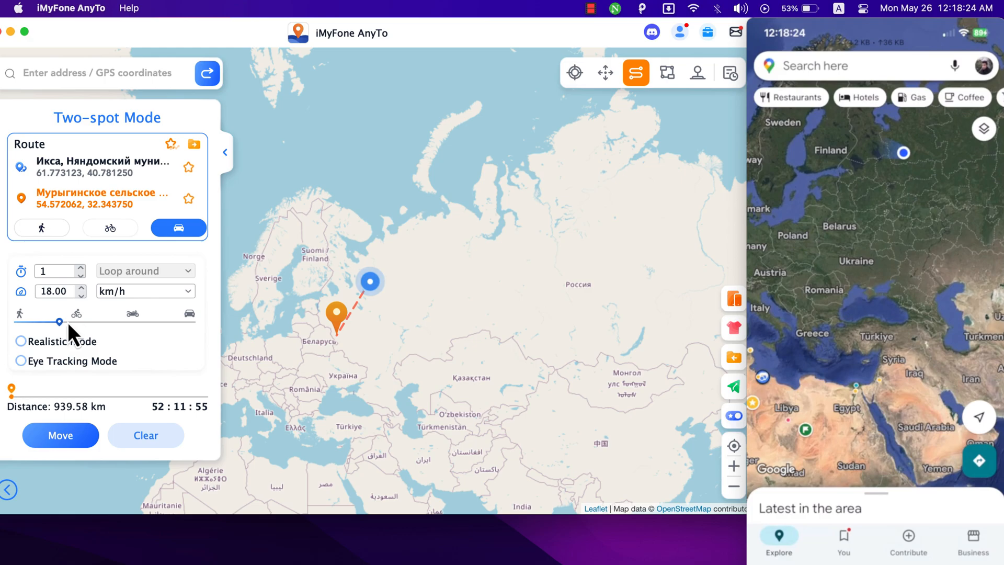
{"action": "left_click_drag", "start_coordinate": [59, 322], "coordinate": [189, 322]}
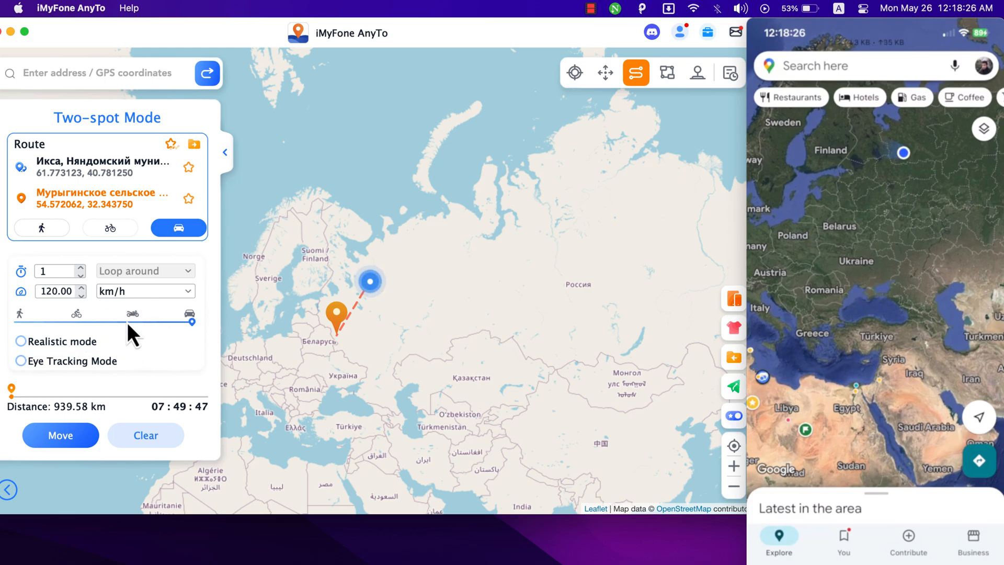
{"action": "left_click", "coordinate": [60, 434]}
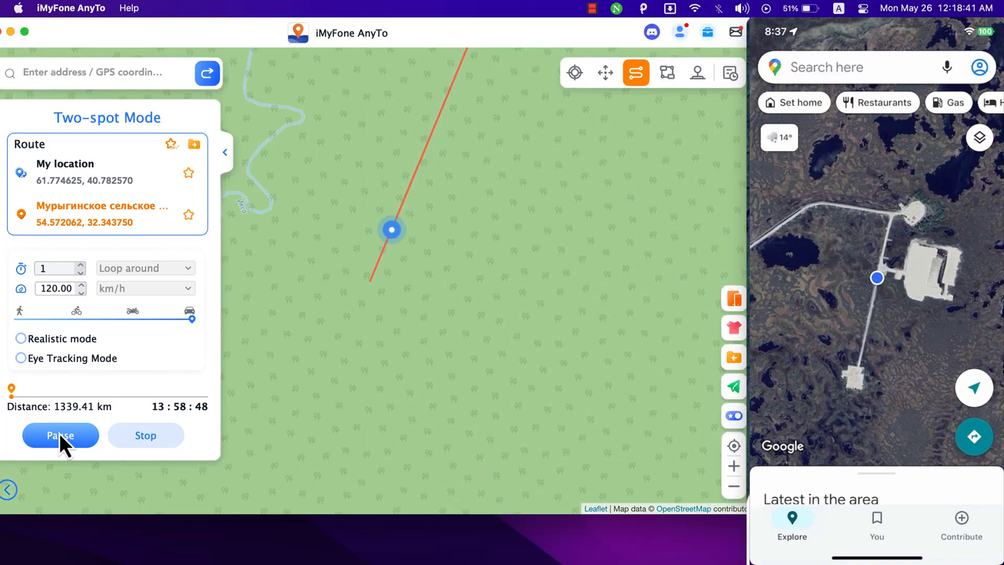
{"action": "left_click", "coordinate": [666, 72]}
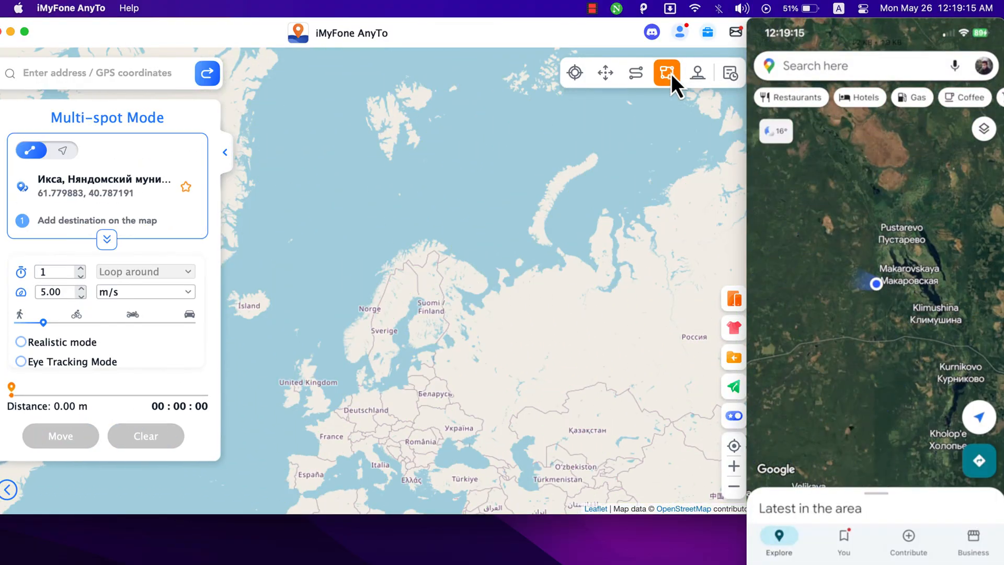
Step: Build a four-stop route near Икса and start it at the maximum 33.33 m/s
{"action": "left_click", "coordinate": [485, 333]}
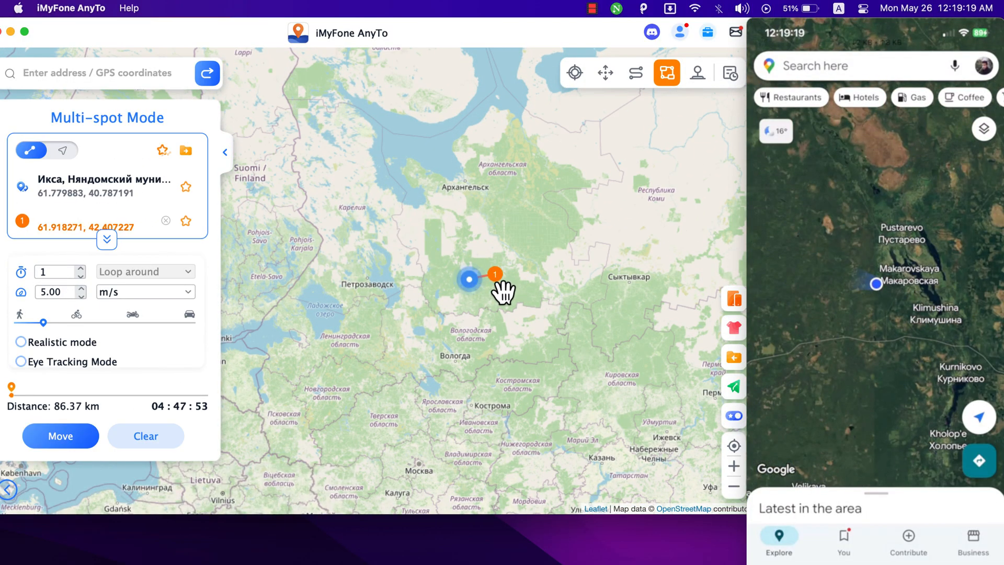
{"action": "left_click", "coordinate": [486, 307]}
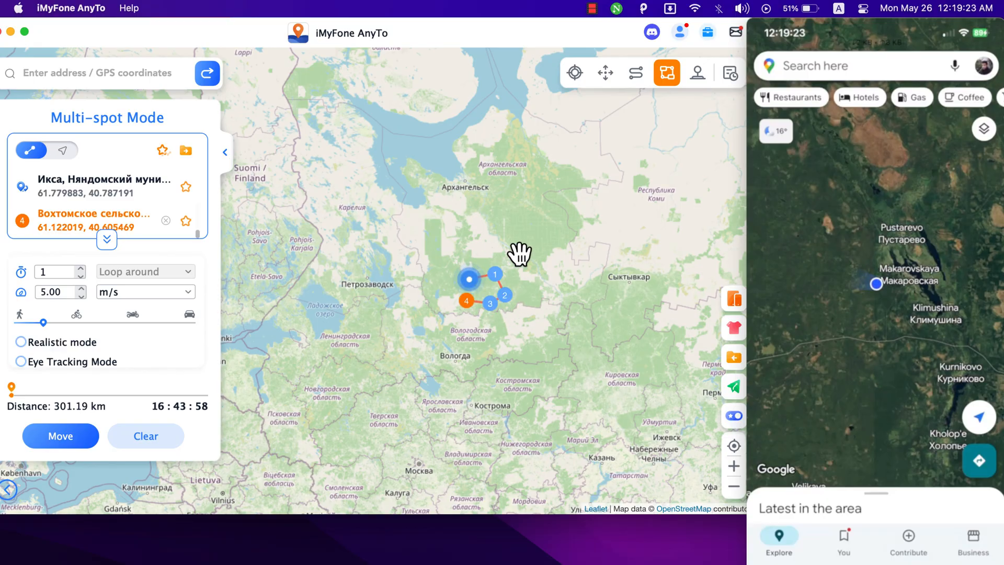
{"action": "left_click_drag", "start_coordinate": [43, 323], "coordinate": [191, 323]}
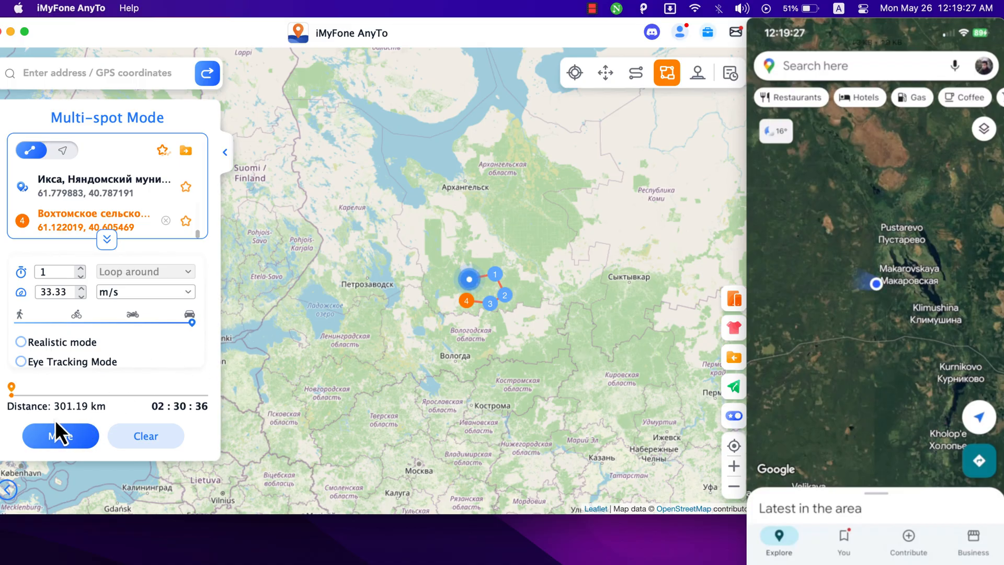
{"action": "left_click", "coordinate": [60, 436]}
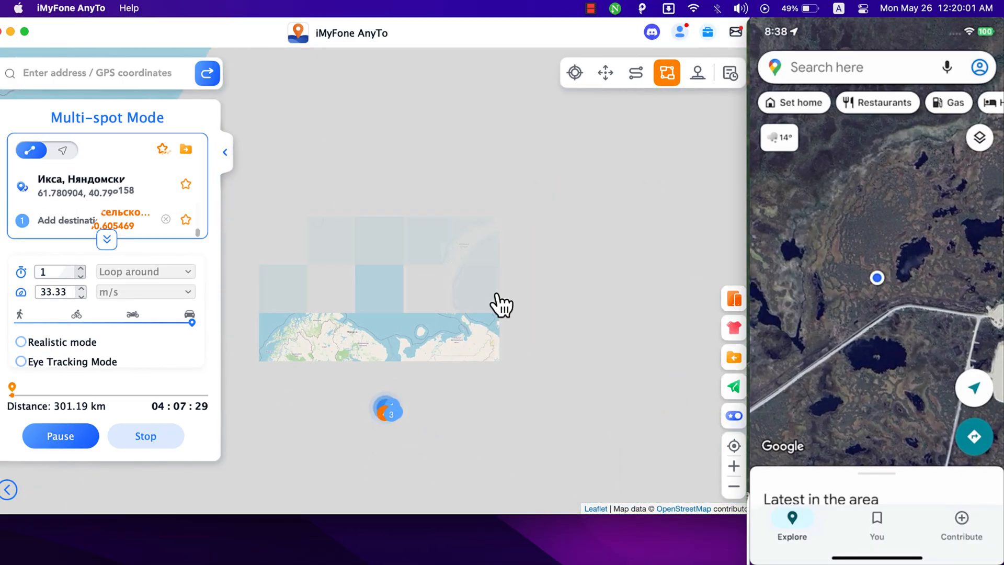
{"action": "left_click", "coordinate": [697, 72]}
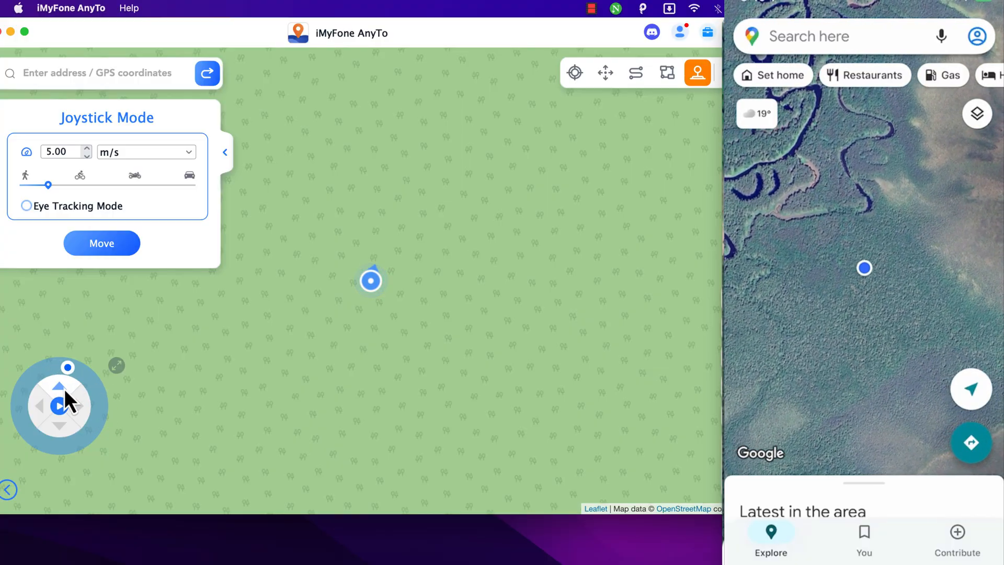
Step: Walk the phone's location forward using the joystick's forward arrow
{"action": "left_click", "coordinate": [60, 386]}
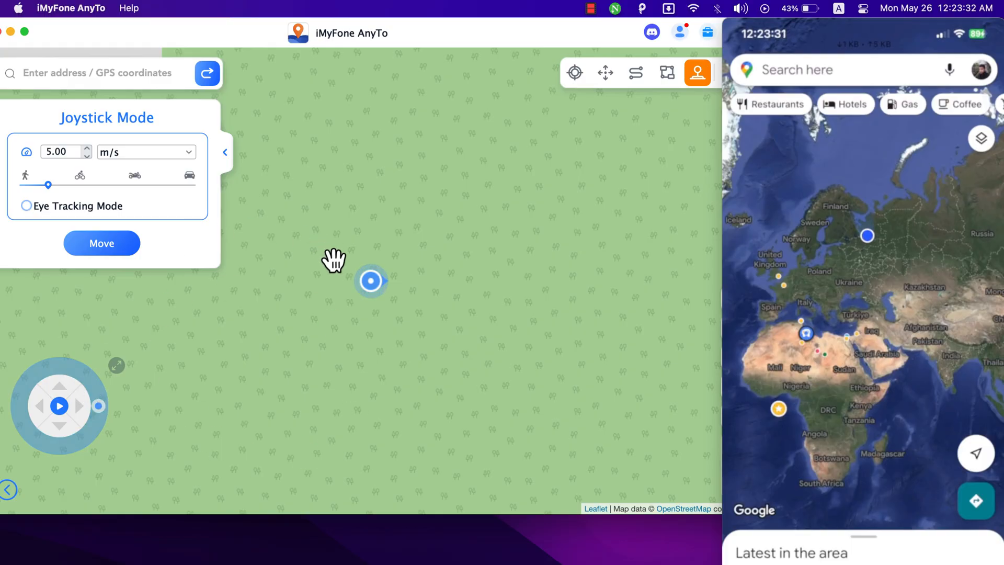
{"action": "left_click", "coordinate": [574, 72]}
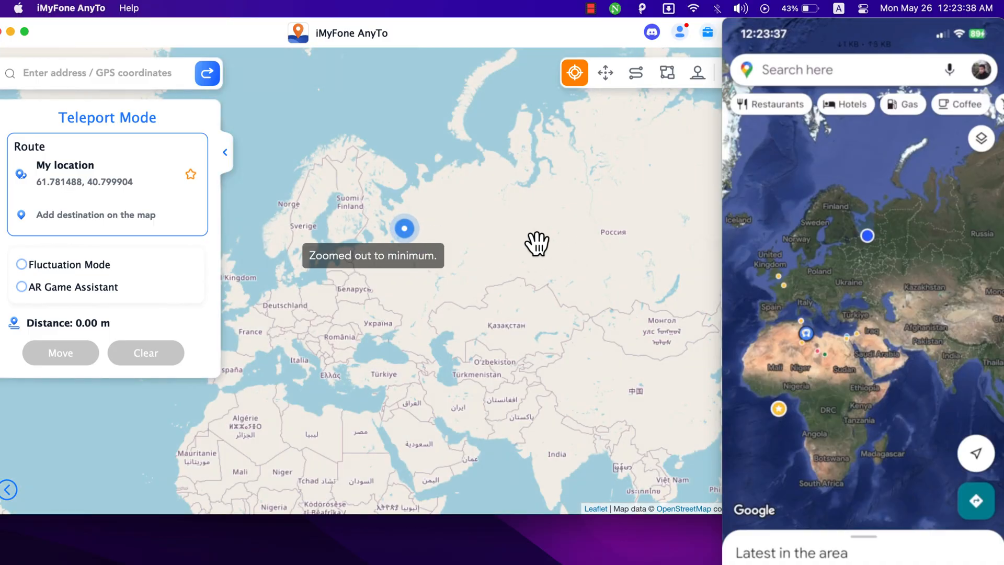
Step: Hide the teleport route panel and pan the map to recentre on Russia
{"action": "left_click", "coordinate": [525, 228]}
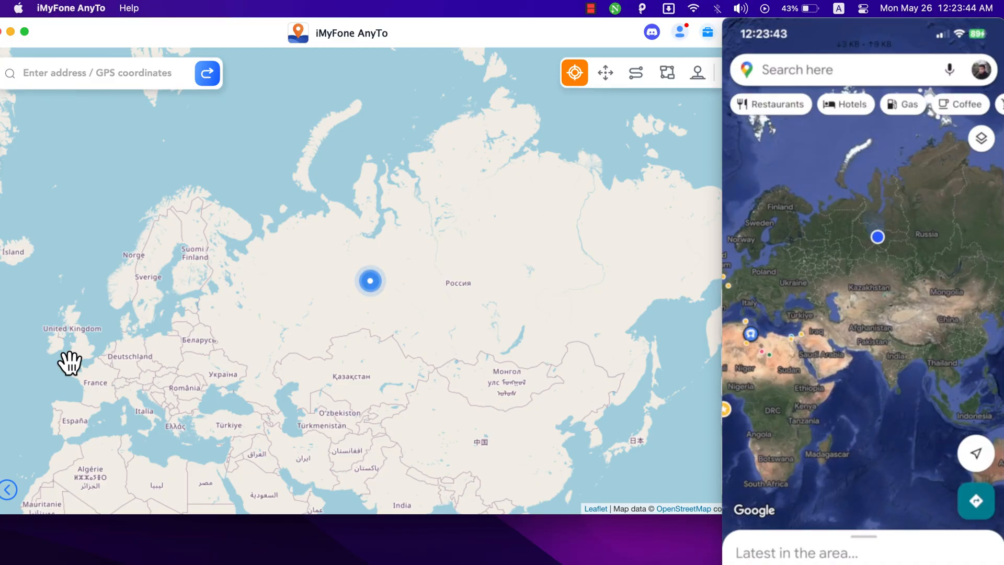
{"action": "left_click_drag", "start_coordinate": [69, 363], "coordinate": [354, 350]}
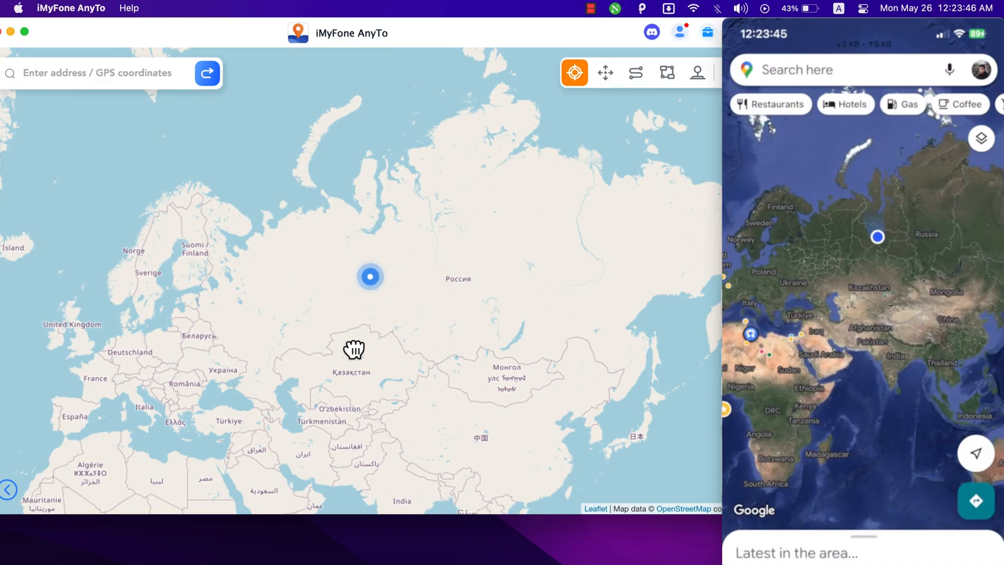
{"action": "left_click_drag", "start_coordinate": [354, 348], "coordinate": [396, 314]}
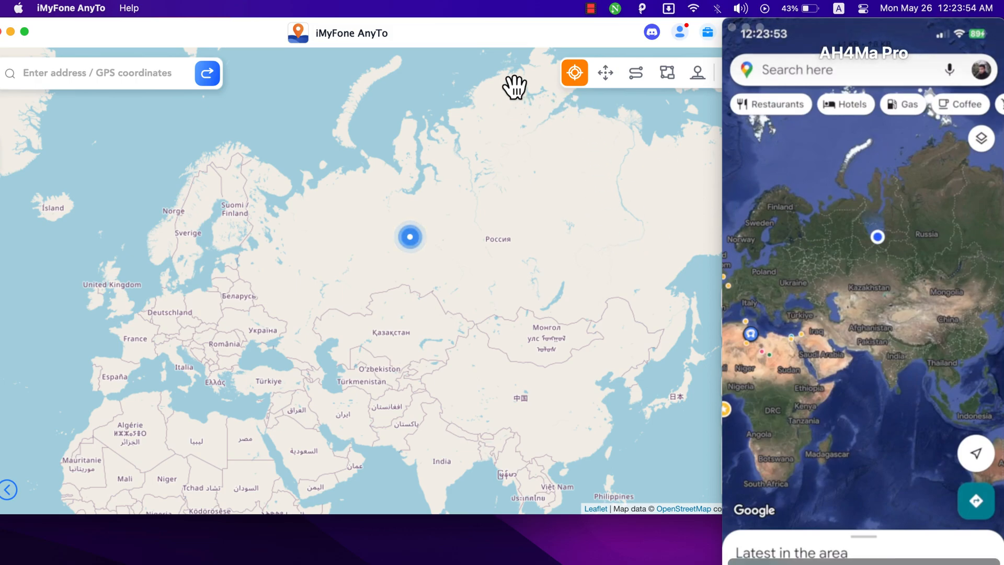
{"action": "mouse_move", "coordinate": [587, 317]}
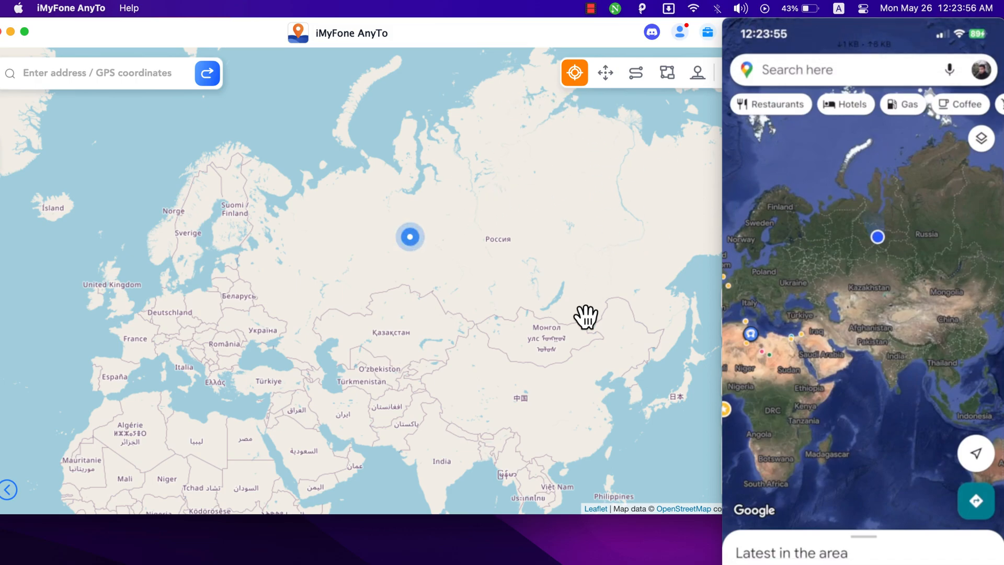